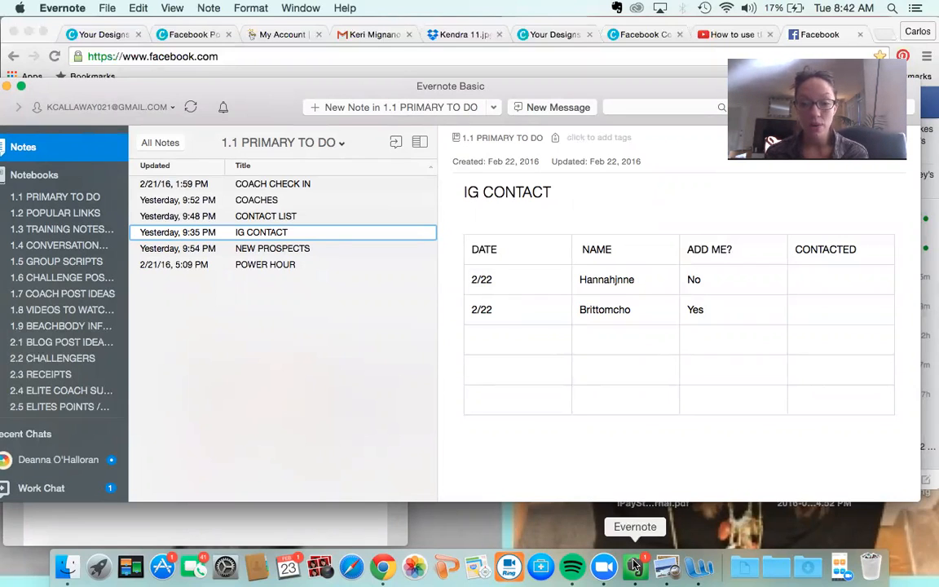
pyautogui.moveTo(698, 565)
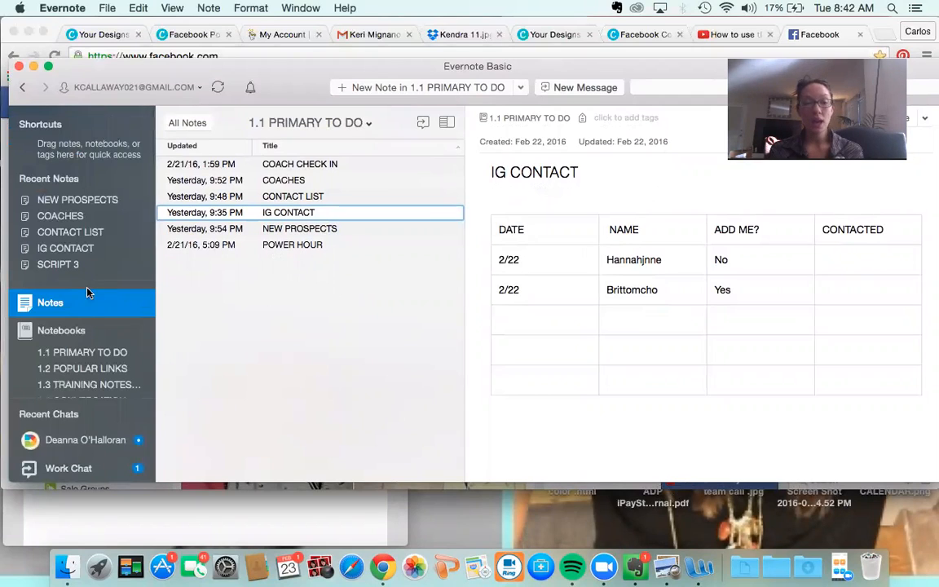
# - Show the Notebooks overview and scroll through the full notebook list with note counts
pyautogui.click(62, 329)
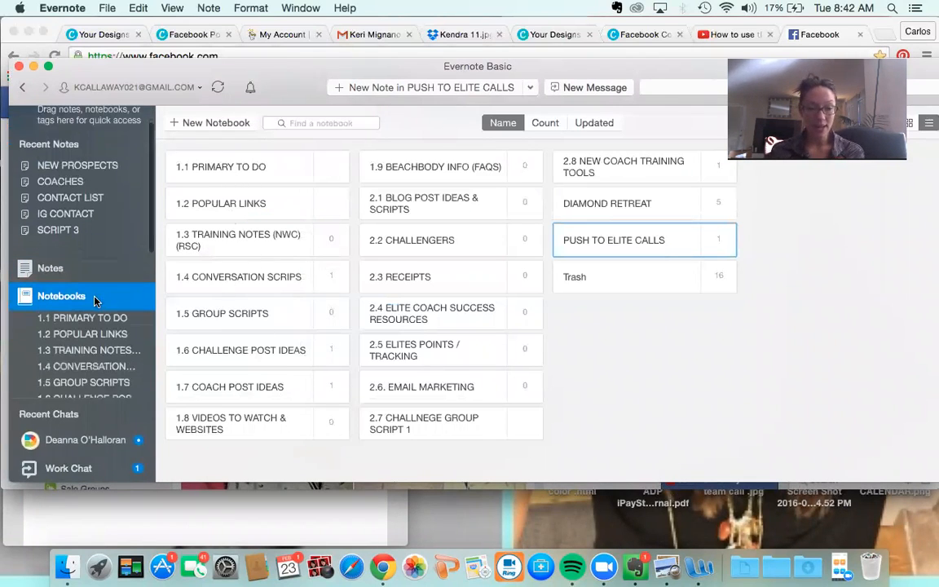
pyautogui.scroll(-3)
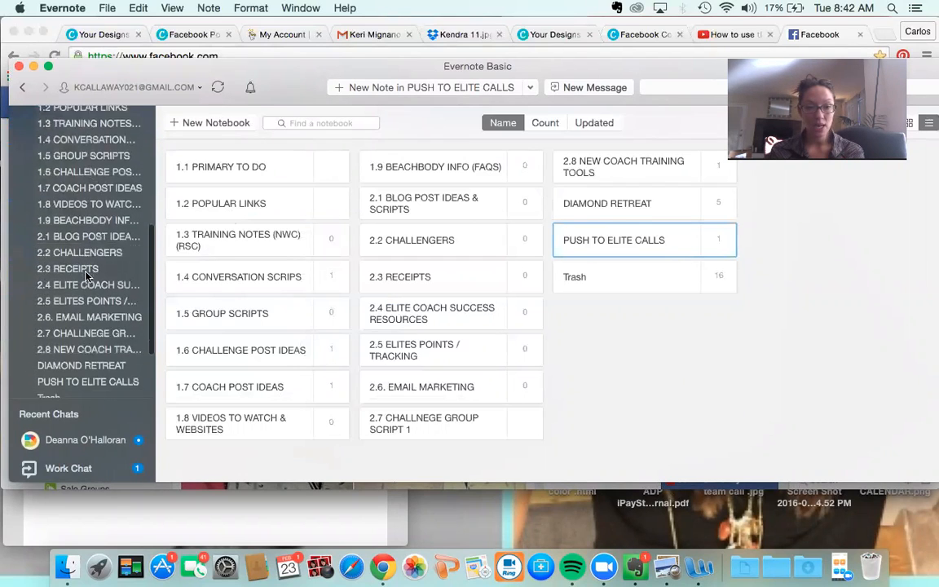
pyautogui.scroll(-3)
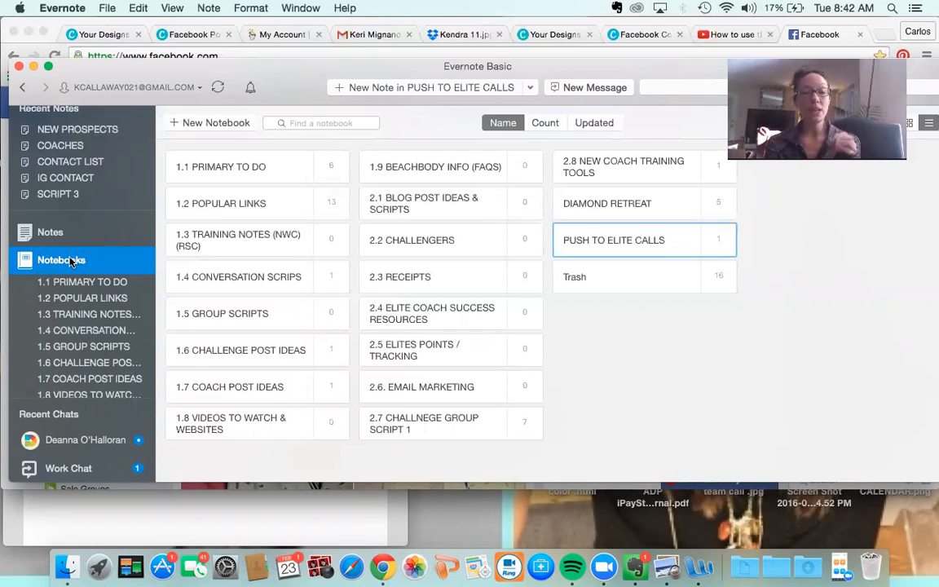
pyautogui.moveTo(83, 280)
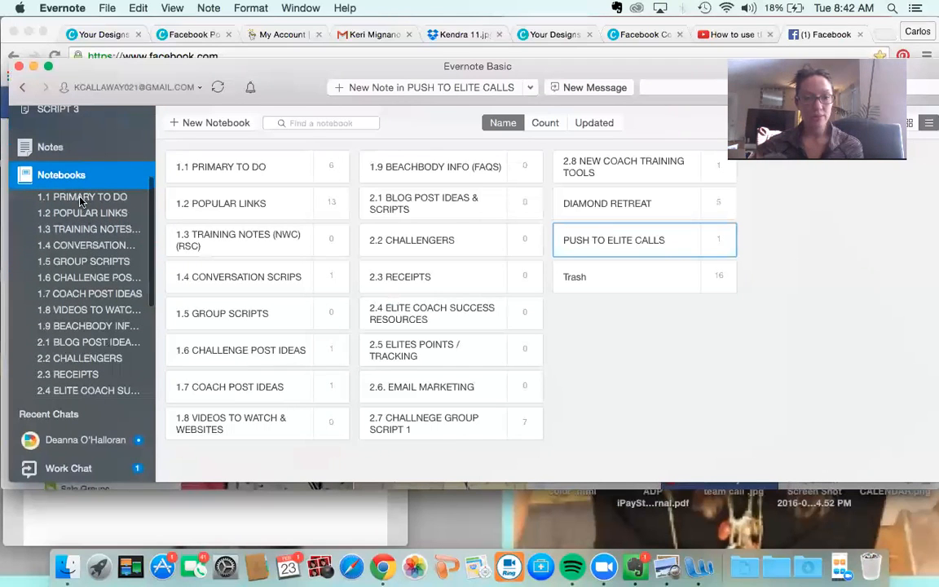
# - Browse 1.1 PRIMARY TO DO, peek at 1.3 TRAINING NOTES, and return to 1.1 PRIMARY TO DO
pyautogui.click(91, 195)
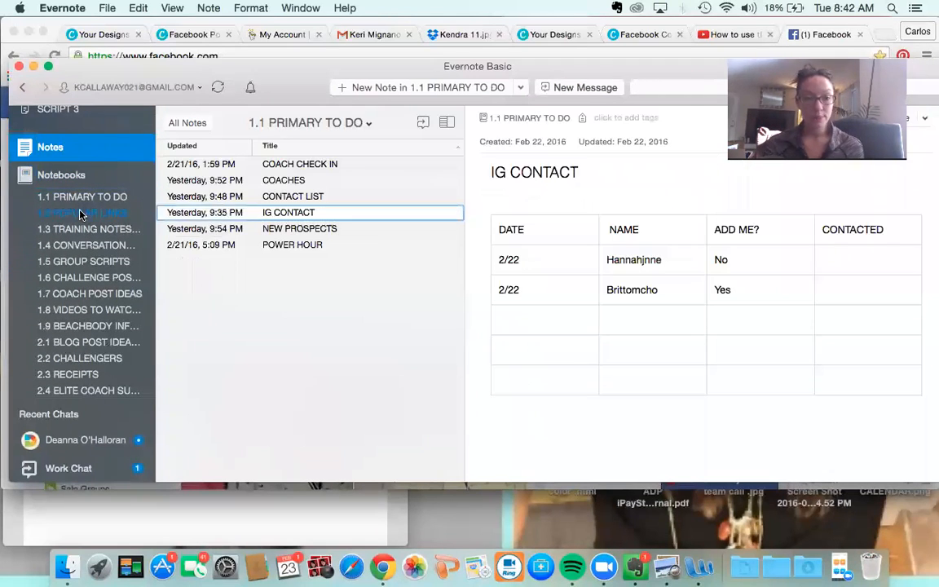
pyautogui.click(88, 228)
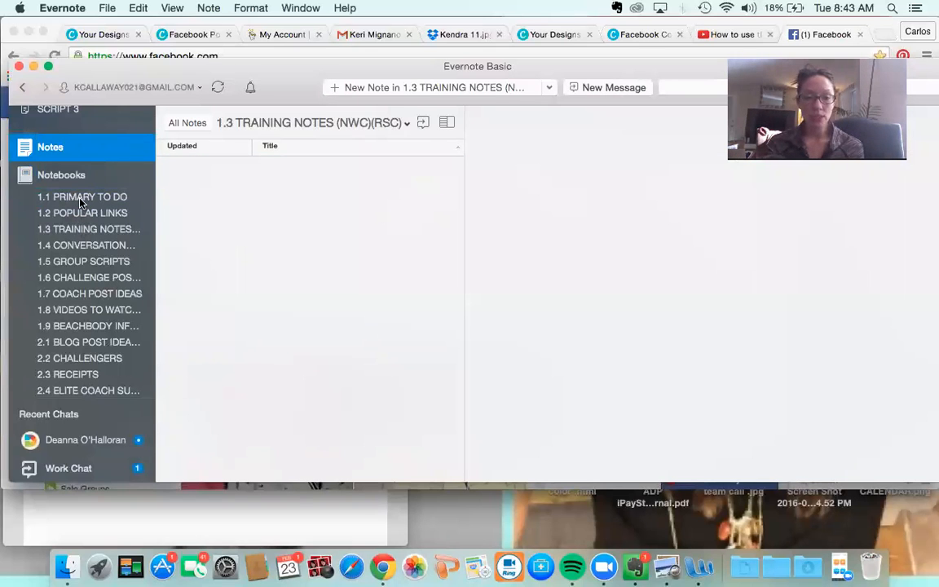
pyautogui.click(81, 195)
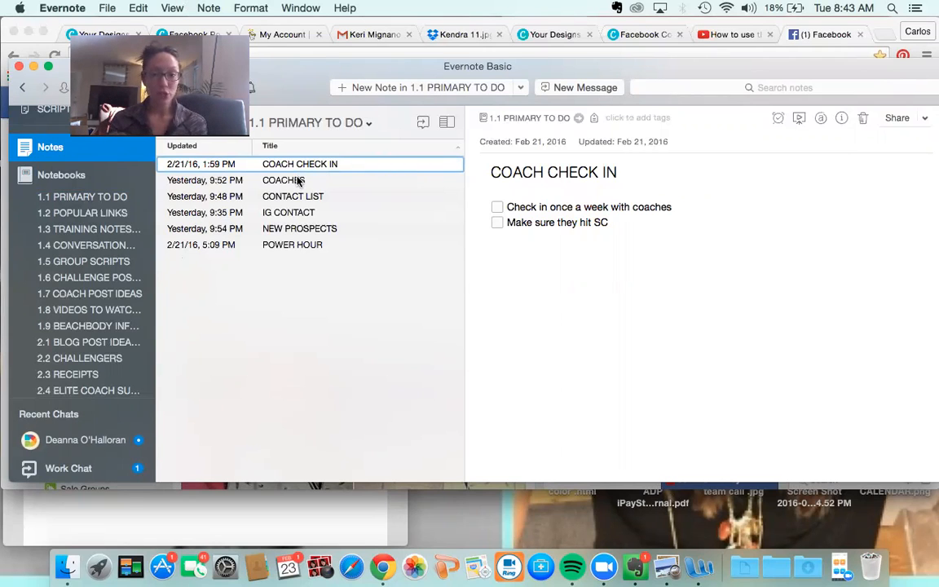
# - View the COACHES table note, then switch to the CONTACT LIST note
pyautogui.click(284, 179)
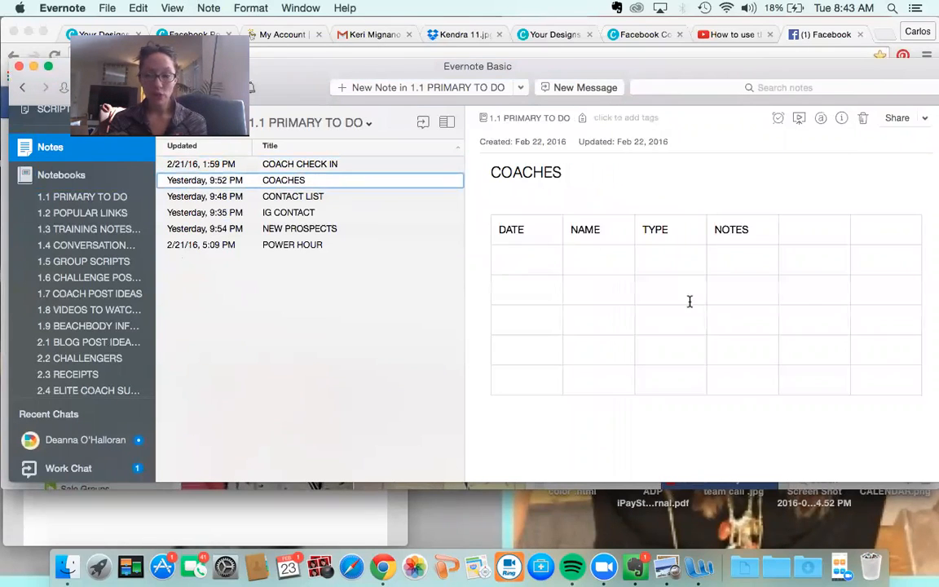
pyautogui.click(525, 259)
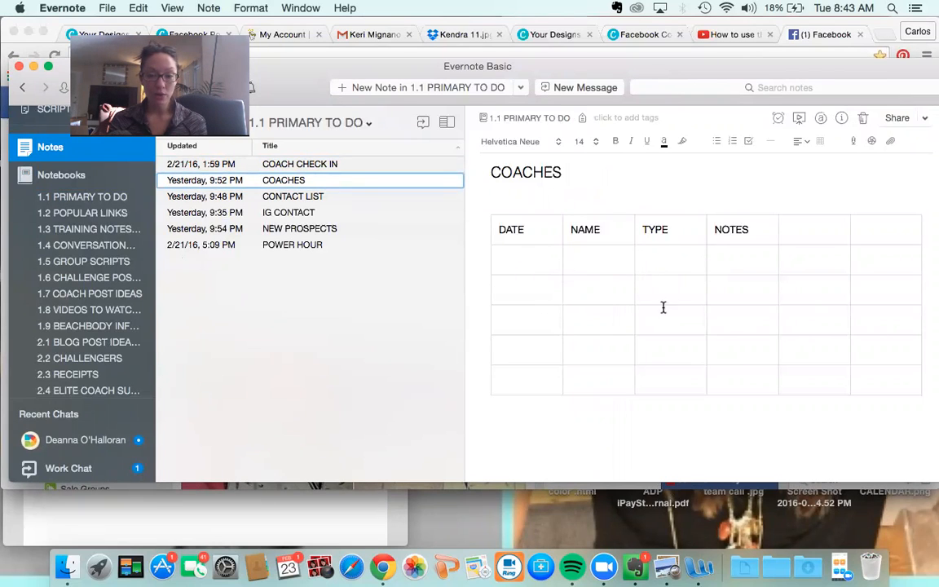
pyautogui.moveTo(649, 262)
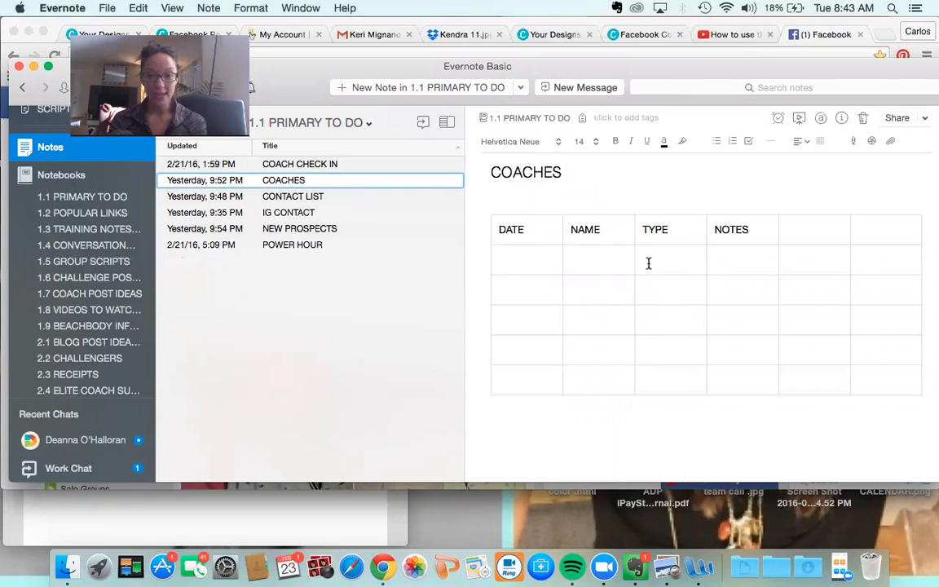
pyautogui.moveTo(742, 265)
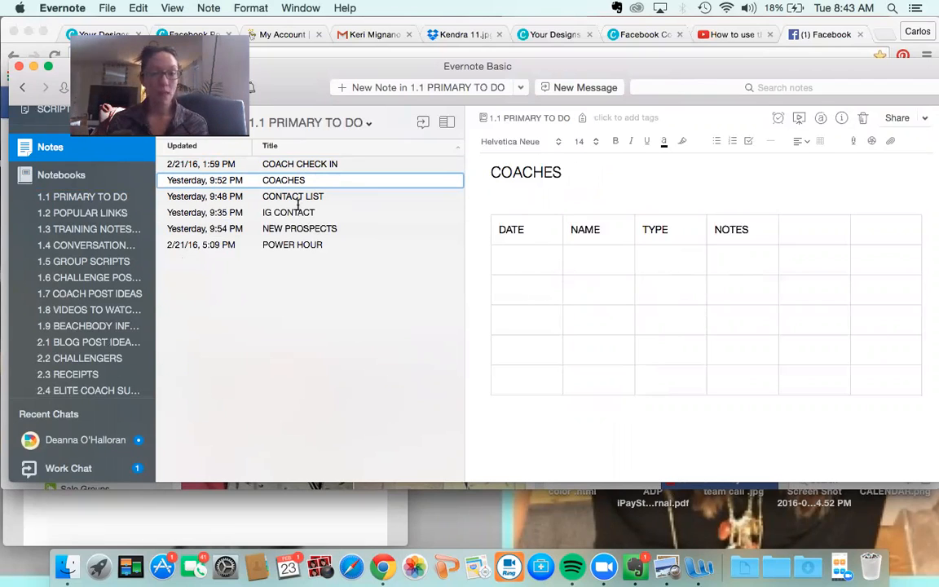
pyautogui.click(294, 196)
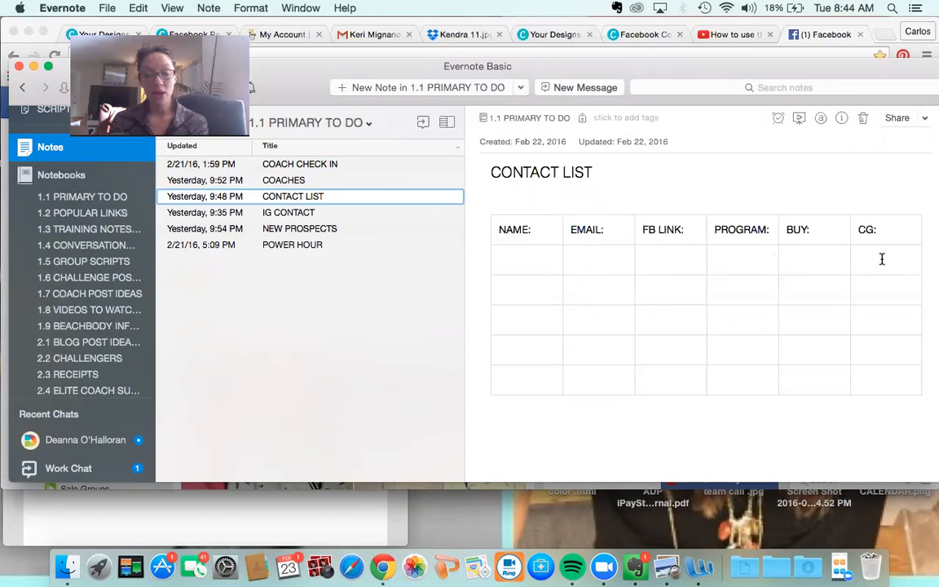
# - Review the IG CONTACT and NEW PROSPECTS tables, then show the POWER HOUR checklist note
pyautogui.click(288, 212)
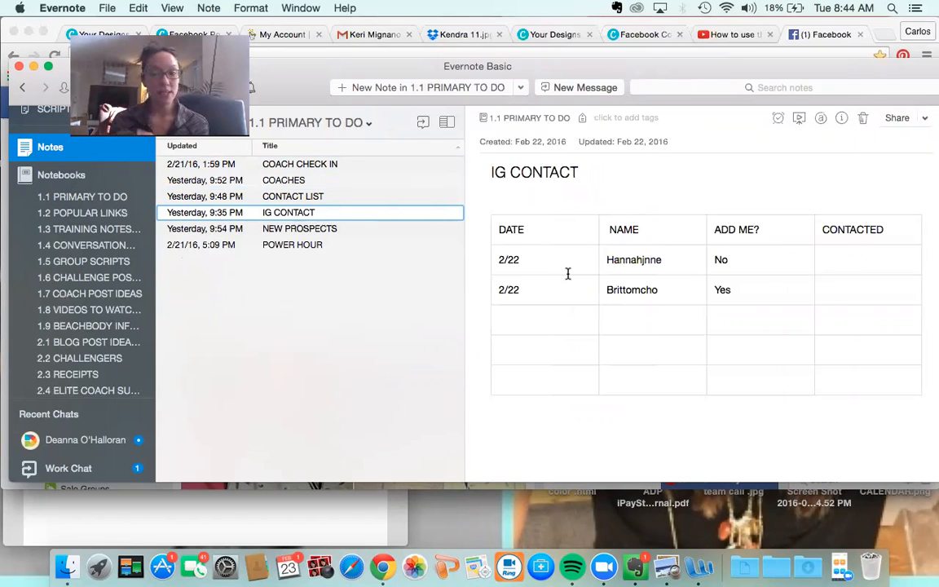
pyautogui.click(729, 259)
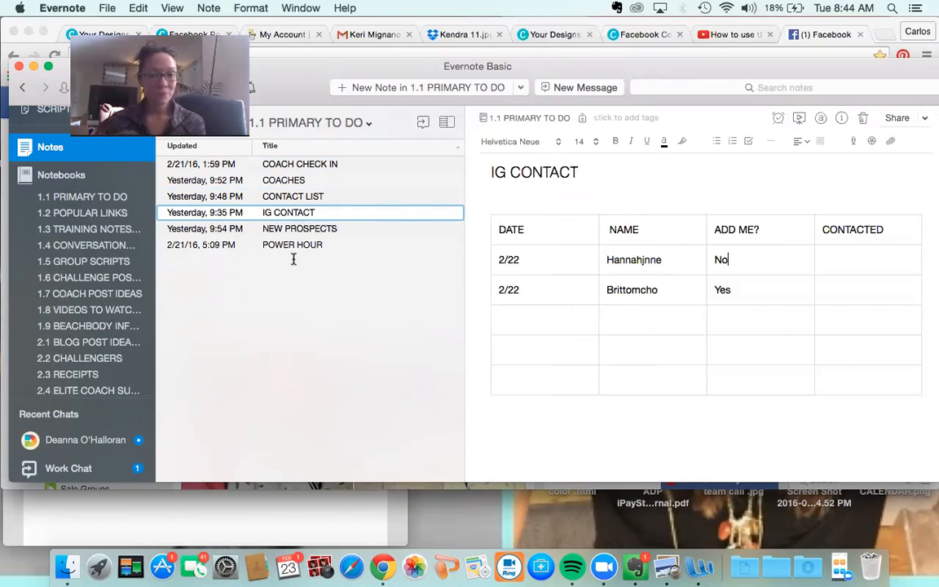
pyautogui.click(300, 228)
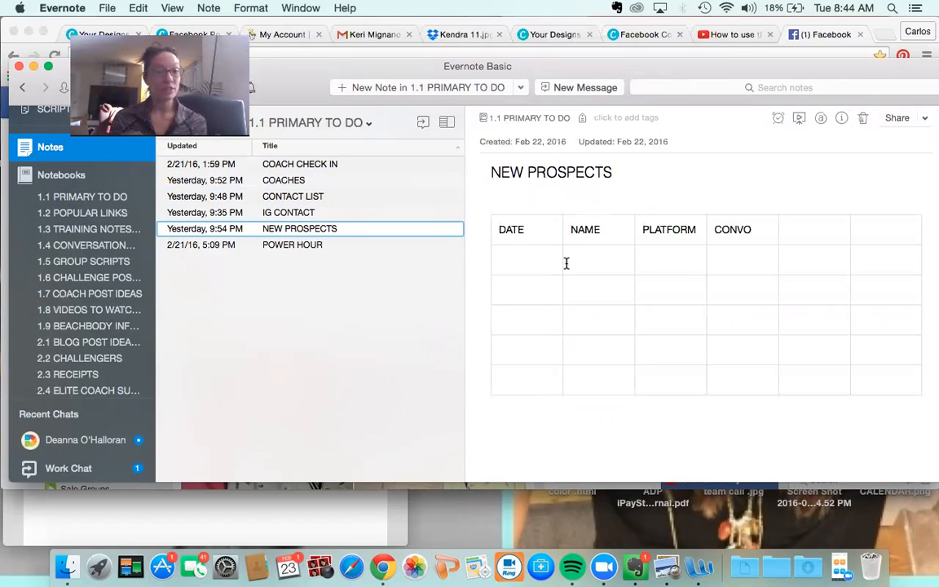
pyautogui.click(292, 245)
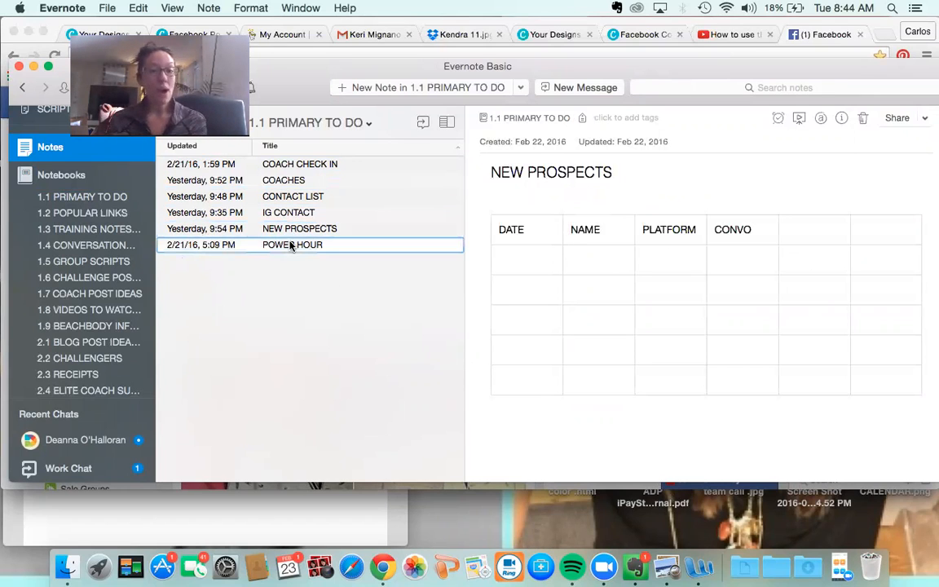
pyautogui.click(292, 244)
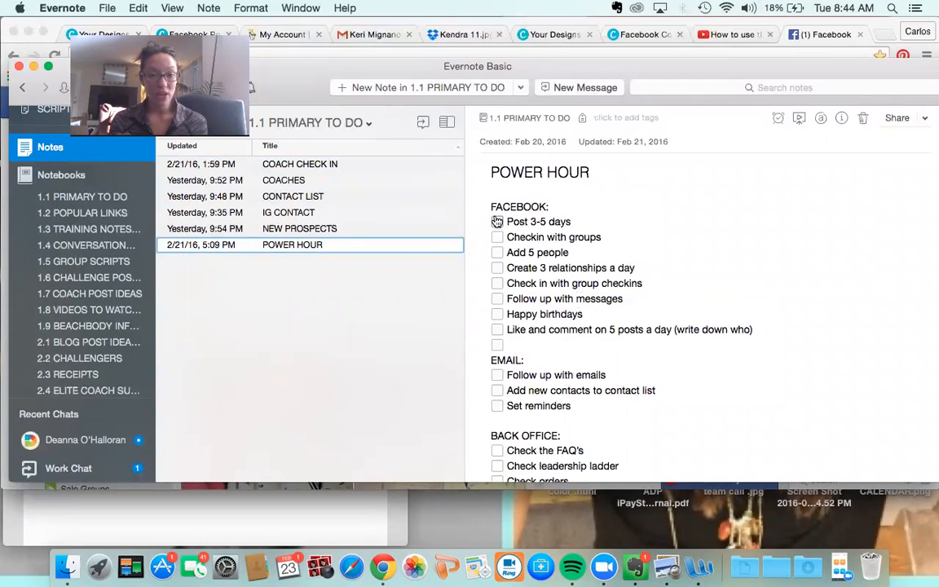
# - Tick and untick the Post 3-5 days item in POWER HOUR, then switch to the 1.2 POPULAR LINKS notebook
pyautogui.click(497, 222)
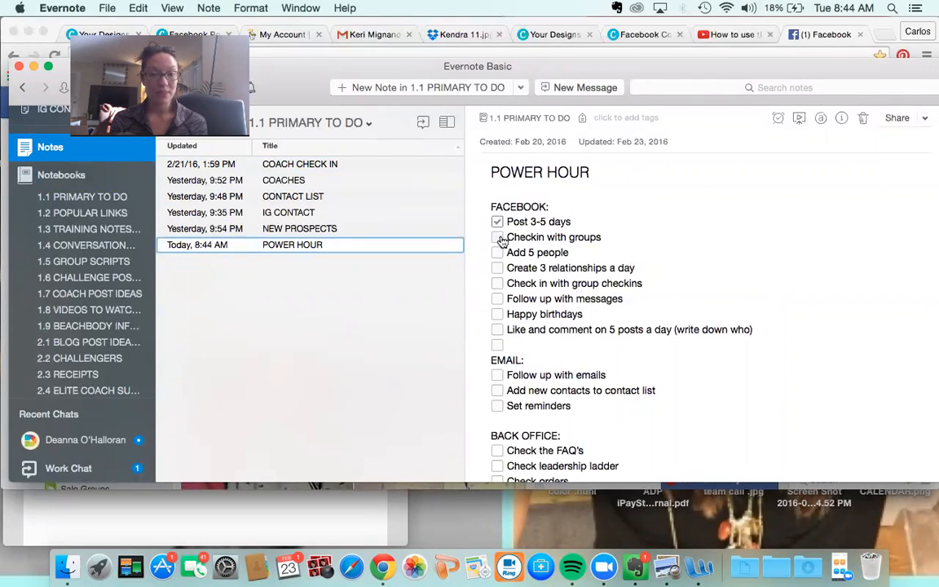
pyautogui.click(497, 236)
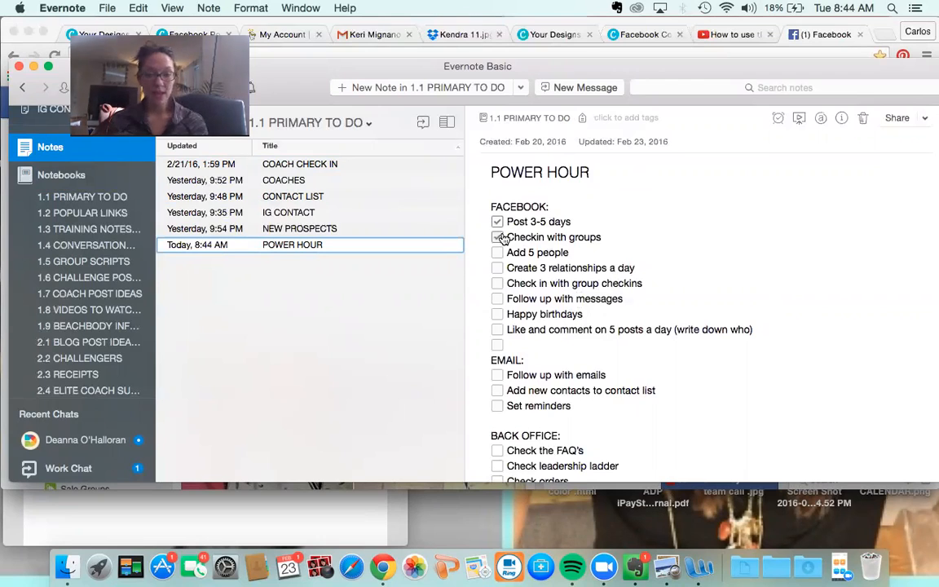
pyautogui.click(497, 236)
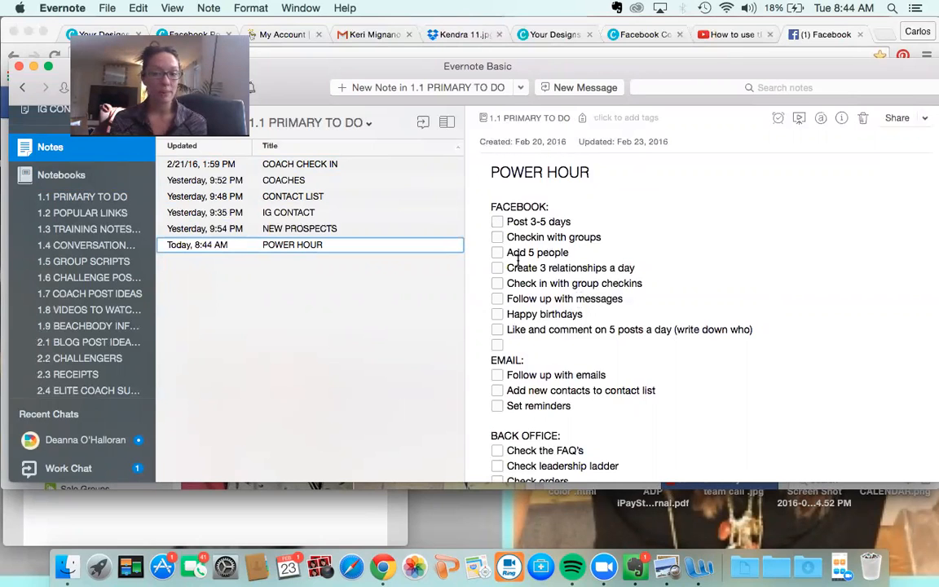
pyautogui.scroll(-3)
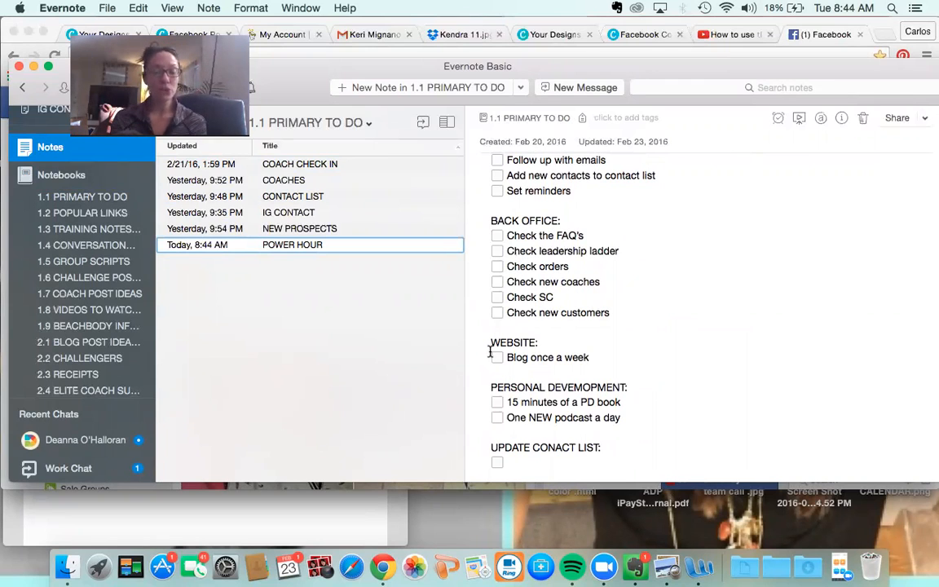
pyautogui.click(90, 212)
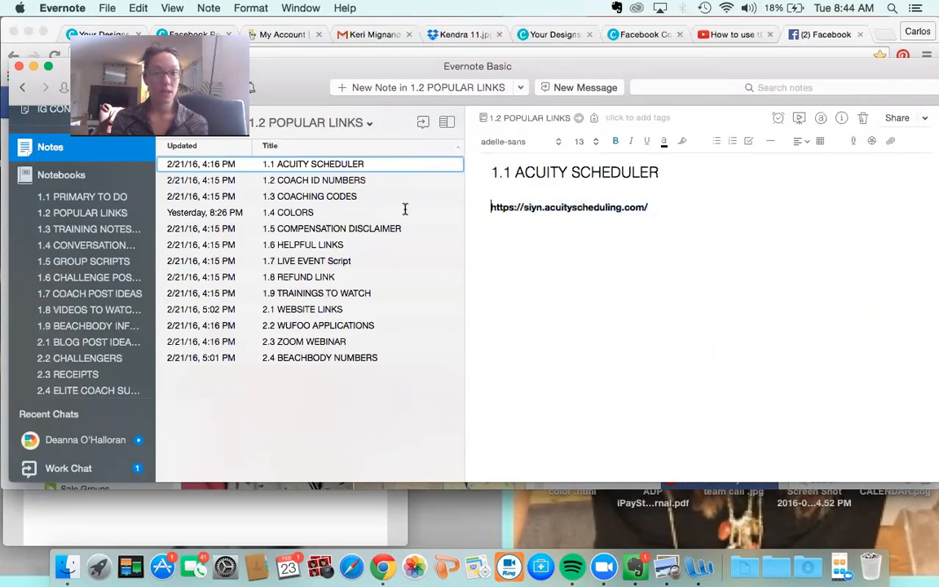
pyautogui.moveTo(407, 214)
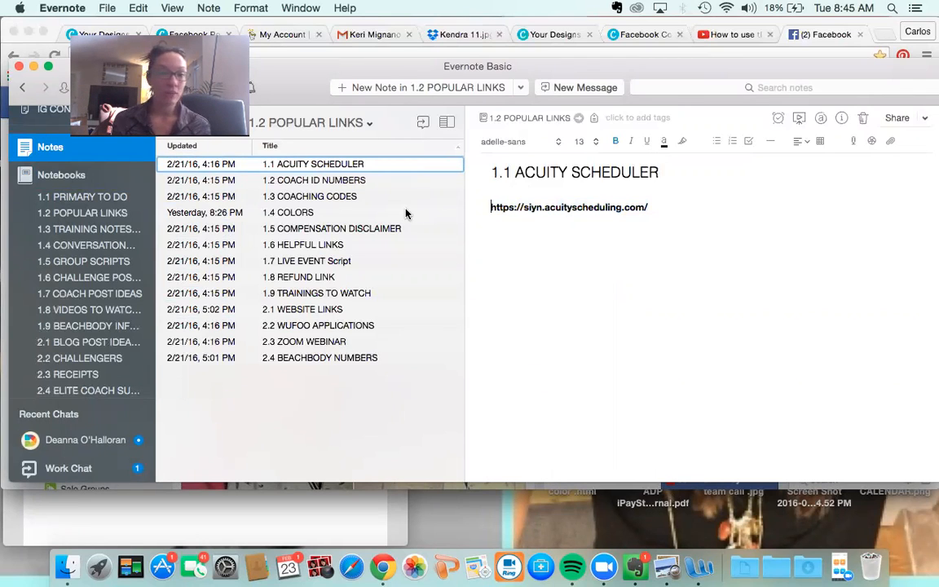
# - View the 1.2 COACH ID NUMBERS note, then the 1.3 COACHING CODES note
pyautogui.click(313, 180)
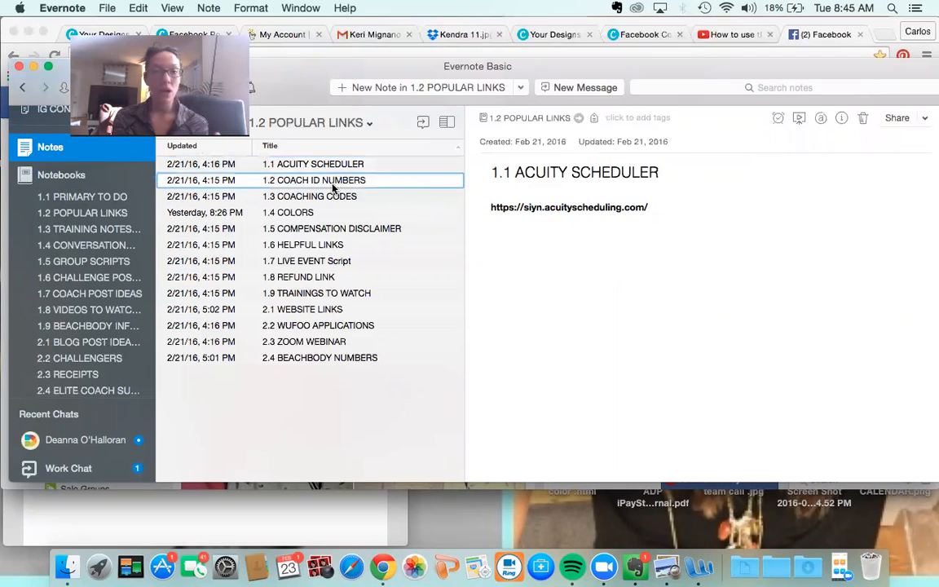
pyautogui.click(313, 180)
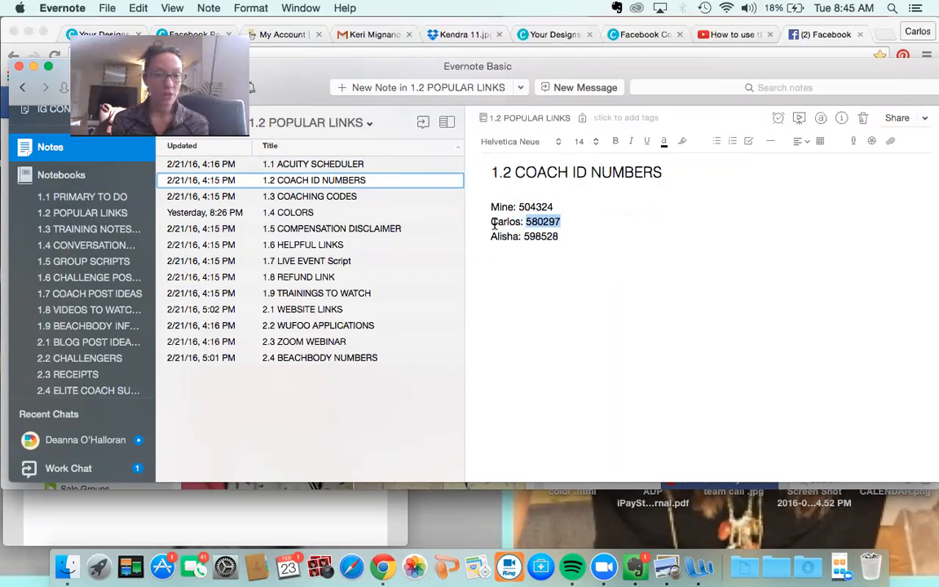
pyautogui.click(316, 195)
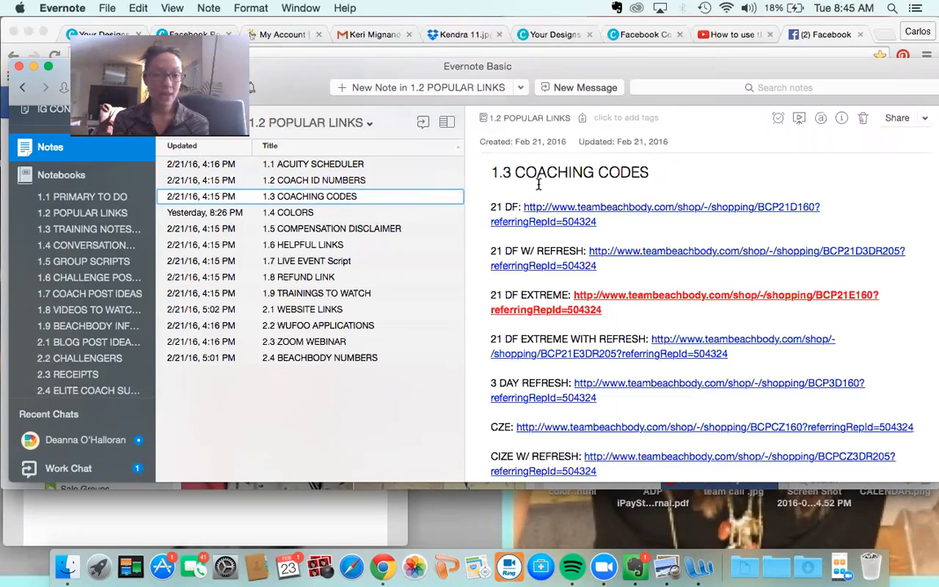
# - Read through 1.3 COACHING CODES and 1.4 COLORS, then show the 1.5 COMPENSATION DISCLAIMER note
pyautogui.click(570, 205)
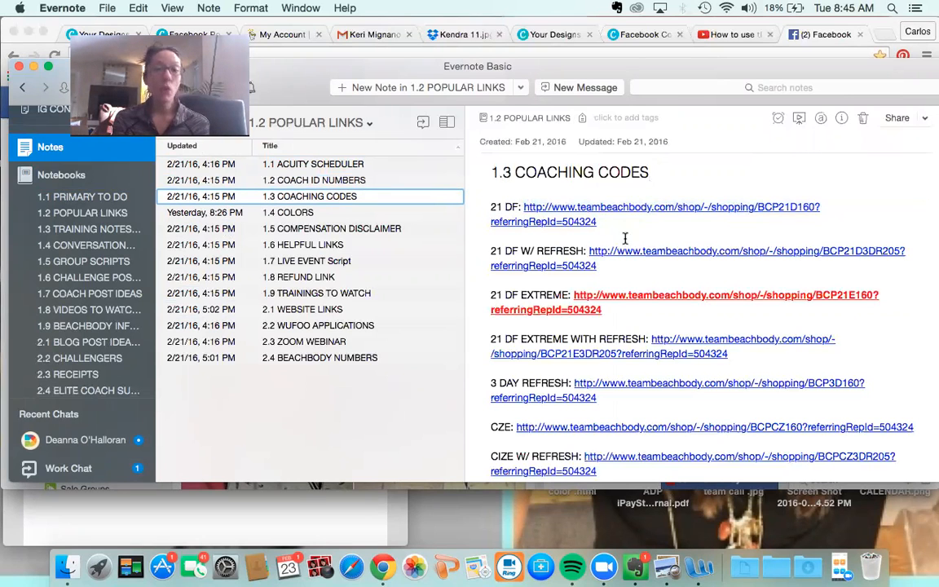
pyautogui.scroll(-3)
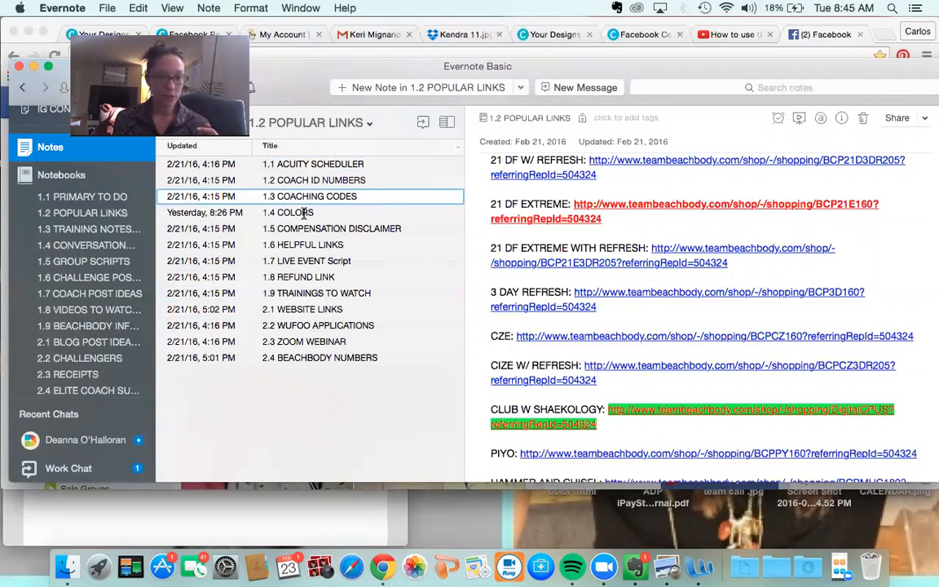
pyautogui.click(287, 212)
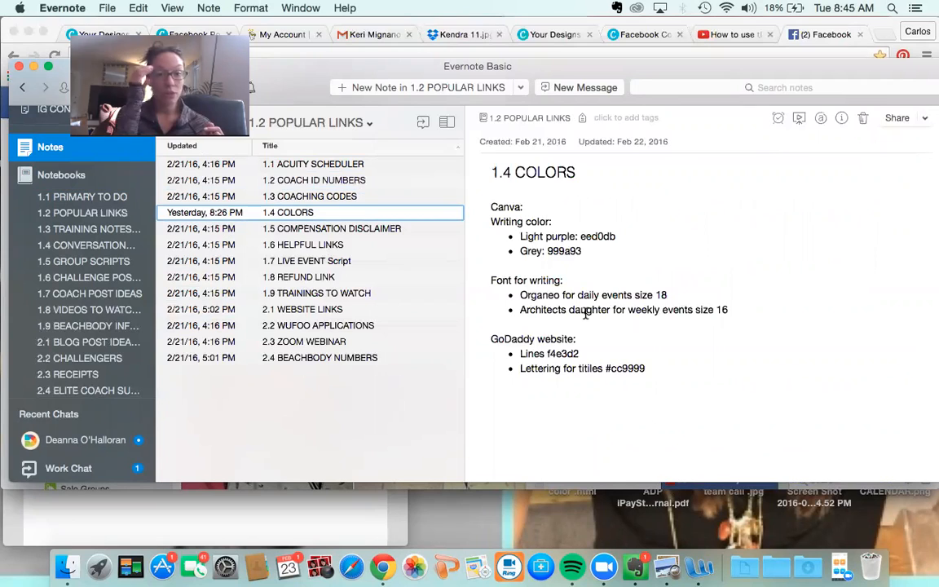
pyautogui.moveTo(639, 261)
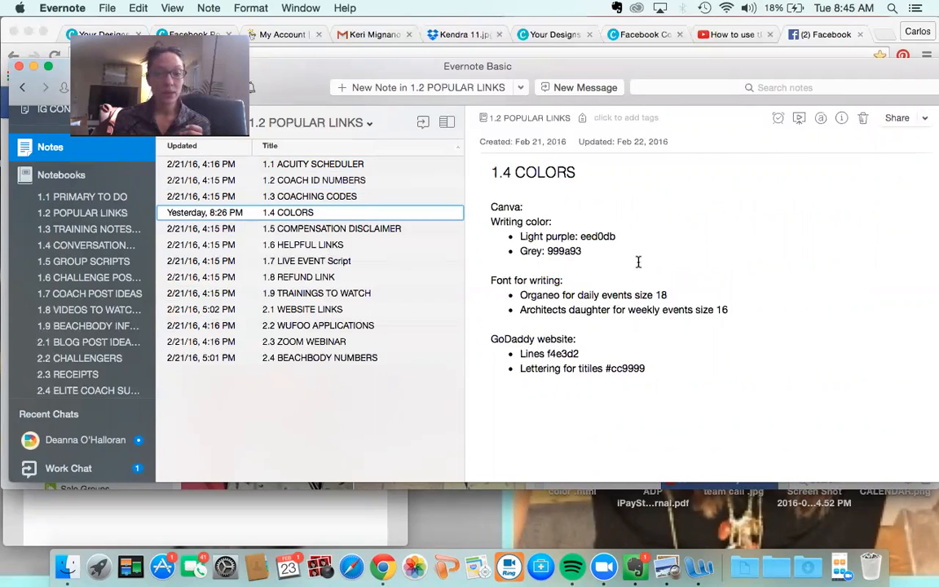
pyautogui.doubleClick(564, 251)
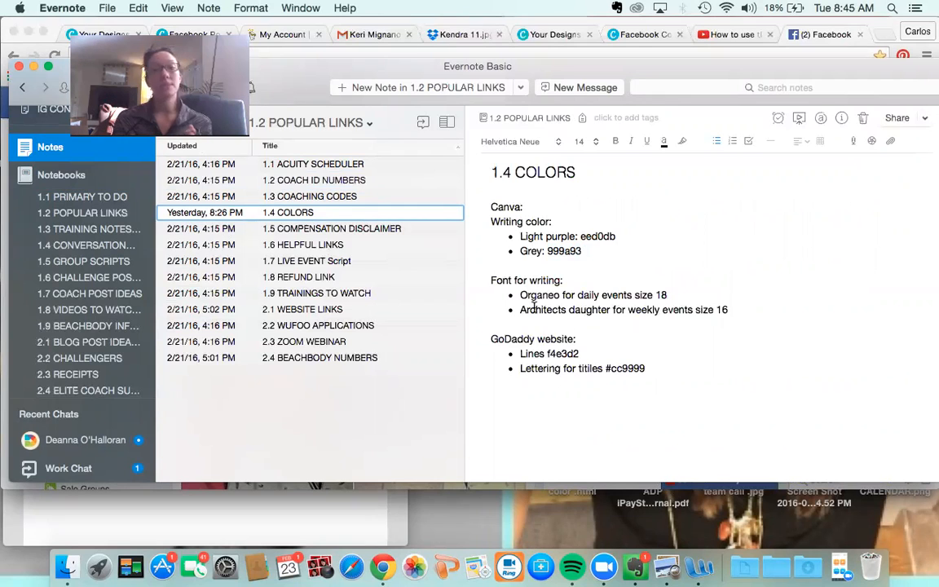
pyautogui.click(332, 229)
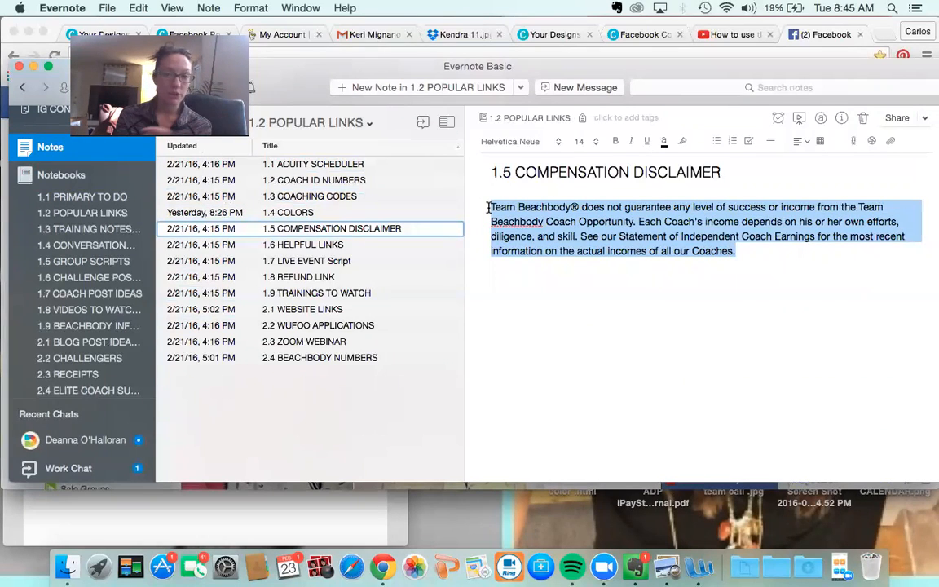
# - View 1.6 HELPFUL LINKS and 1.7 LIVE EVENT Script, then show the 1.8 REFUND LINK note
pyautogui.click(733, 251)
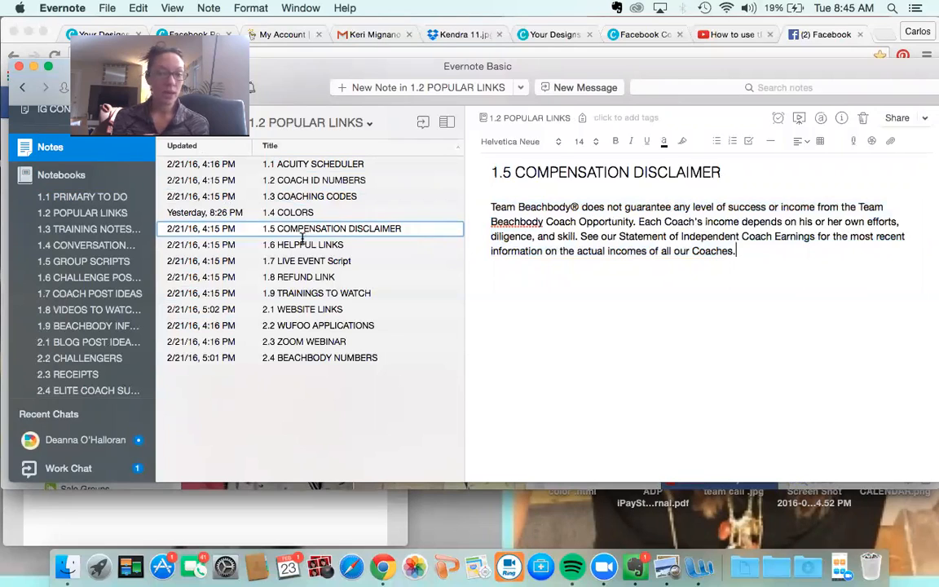
pyautogui.click(310, 244)
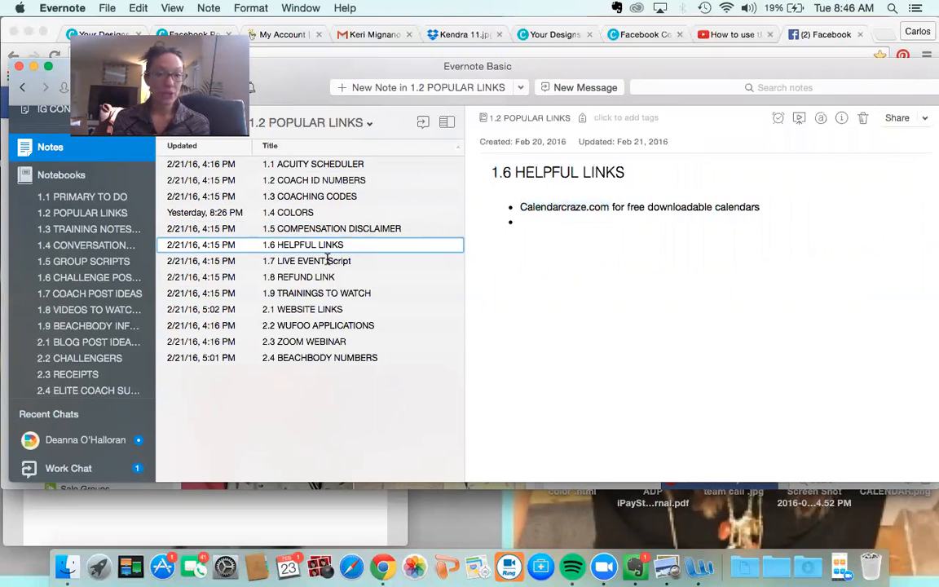
pyautogui.click(318, 260)
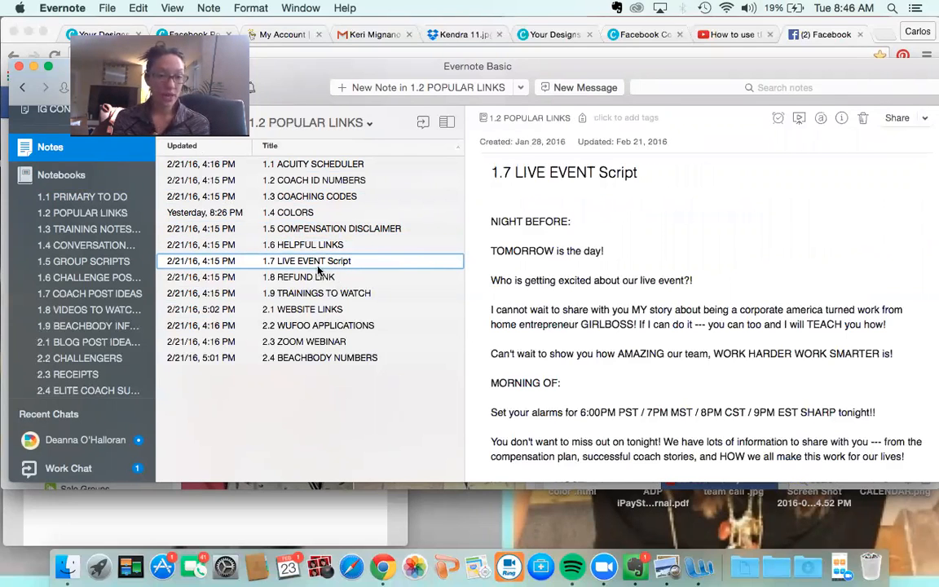
pyautogui.moveTo(388, 300)
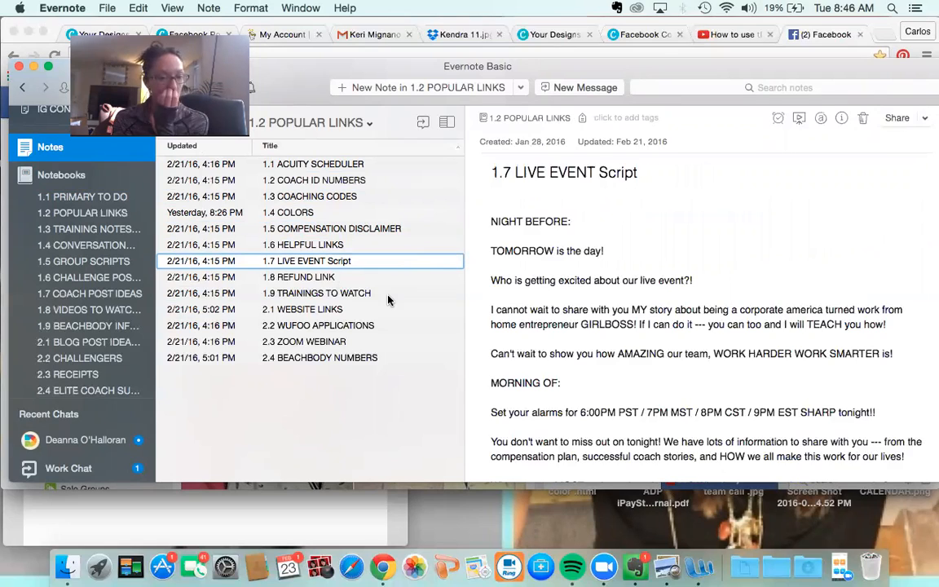
pyautogui.click(305, 277)
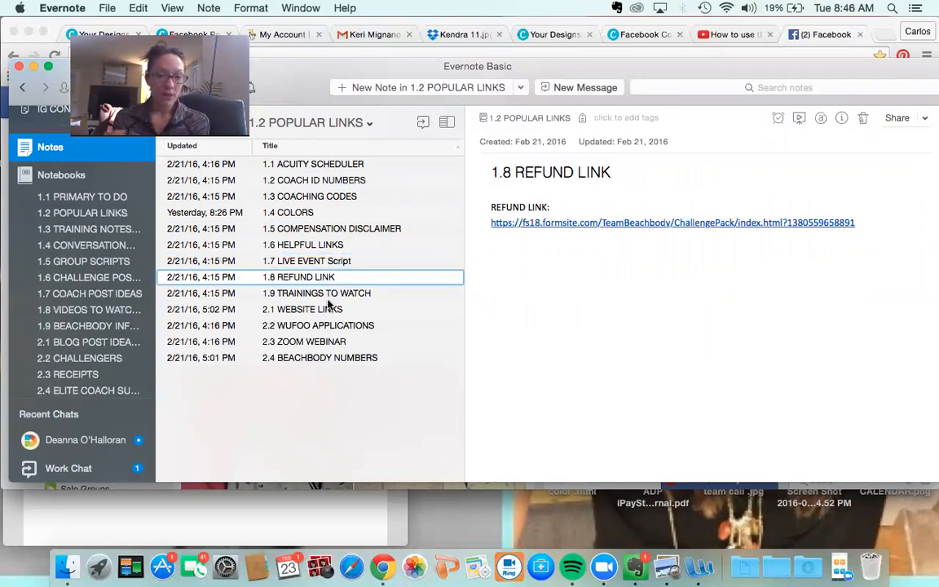
# - Step through notes 1.9 TRAININGS TO WATCH to 2.4 BEACHBODY NUMBERS, then switch to 1.3 TRAINING NOTES
pyautogui.click(323, 294)
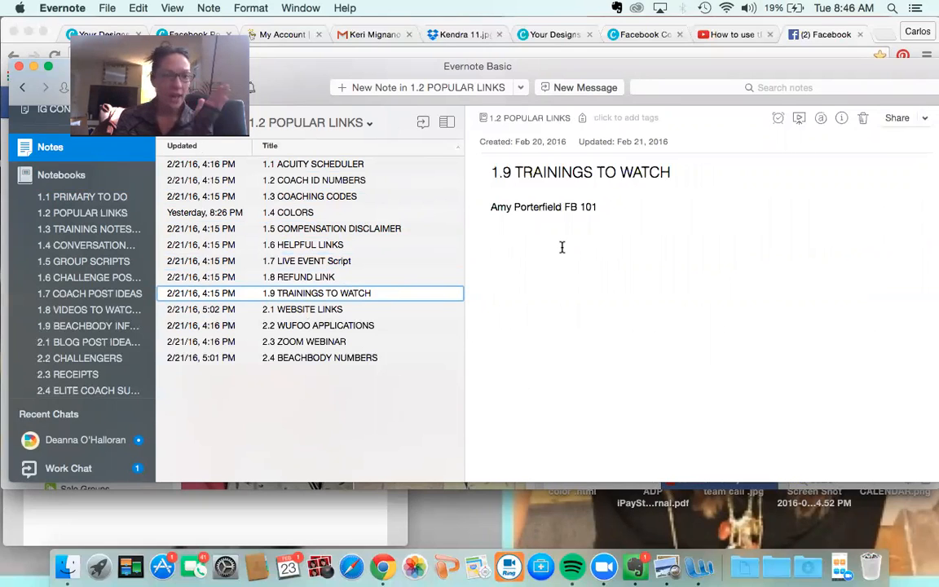
pyautogui.click(615, 208)
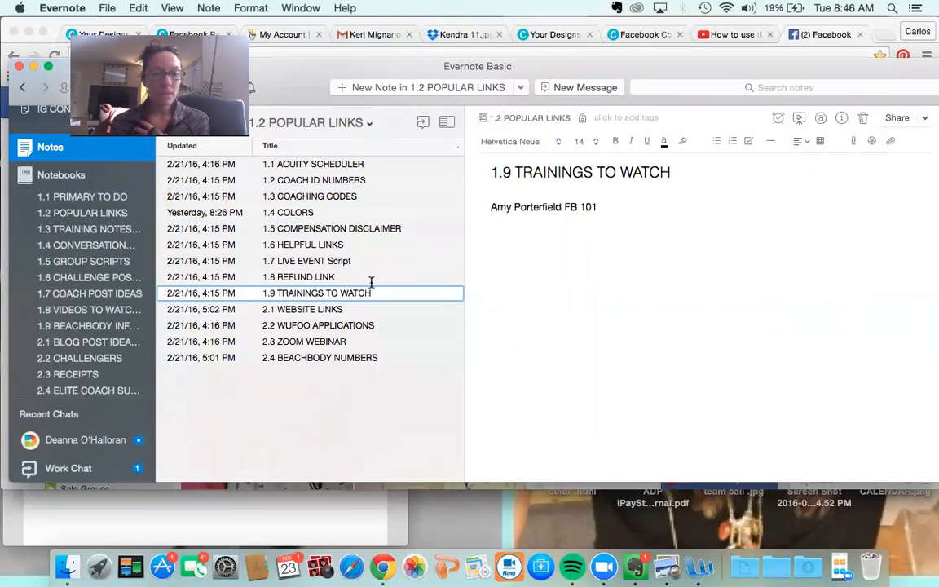
pyautogui.click(303, 310)
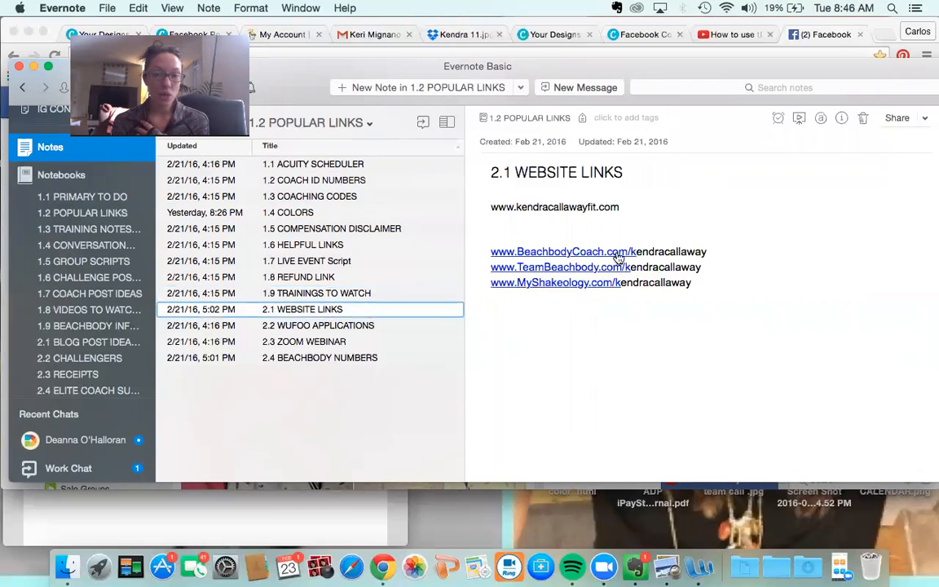
pyautogui.moveTo(652, 282)
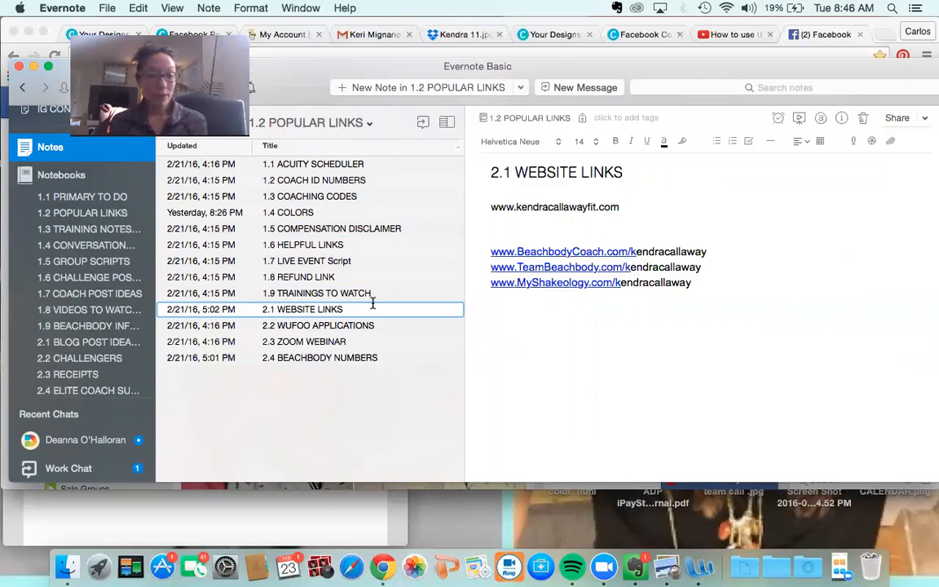
pyautogui.click(318, 326)
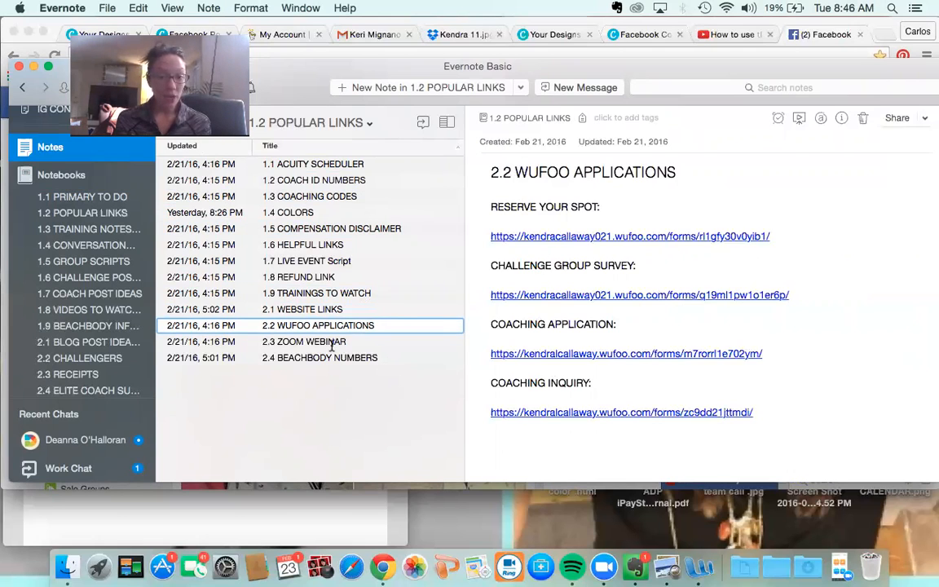
pyautogui.click(303, 342)
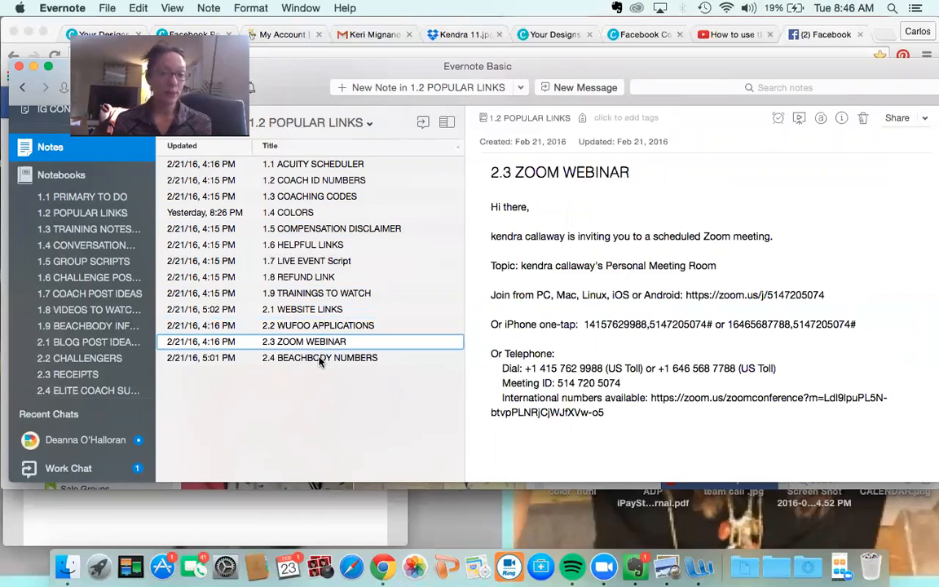
pyautogui.click(320, 358)
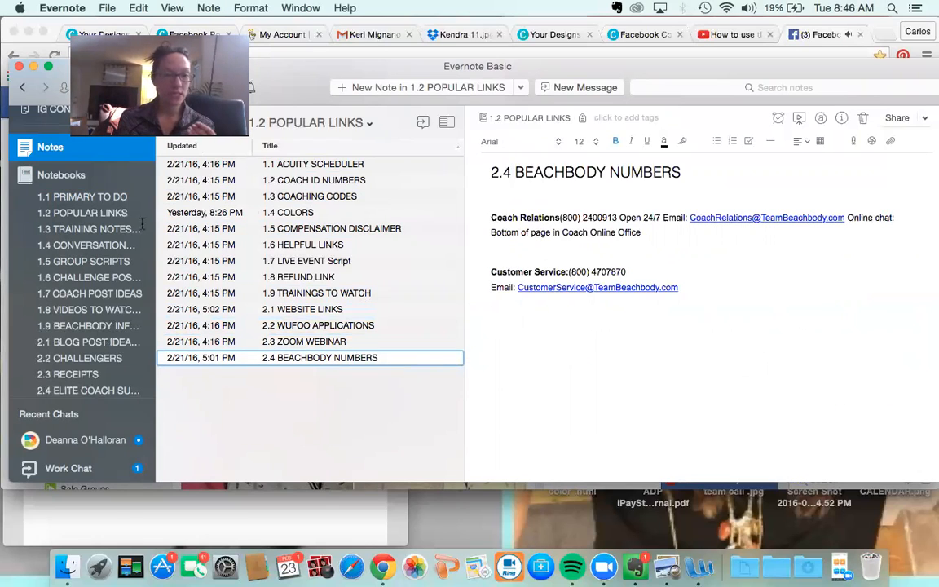
pyautogui.click(88, 229)
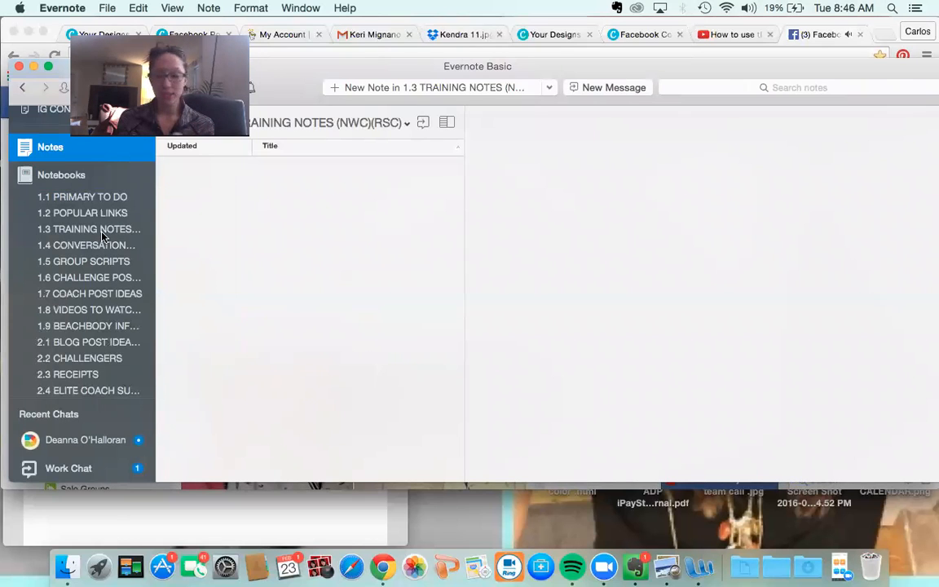
# - Browse the 1.6 CHALLENGE POST IDEAS and 1.7 COACH POST IDEAS notebooks, then show the empty 2.3 RECEIPTS notebook
pyautogui.click(88, 277)
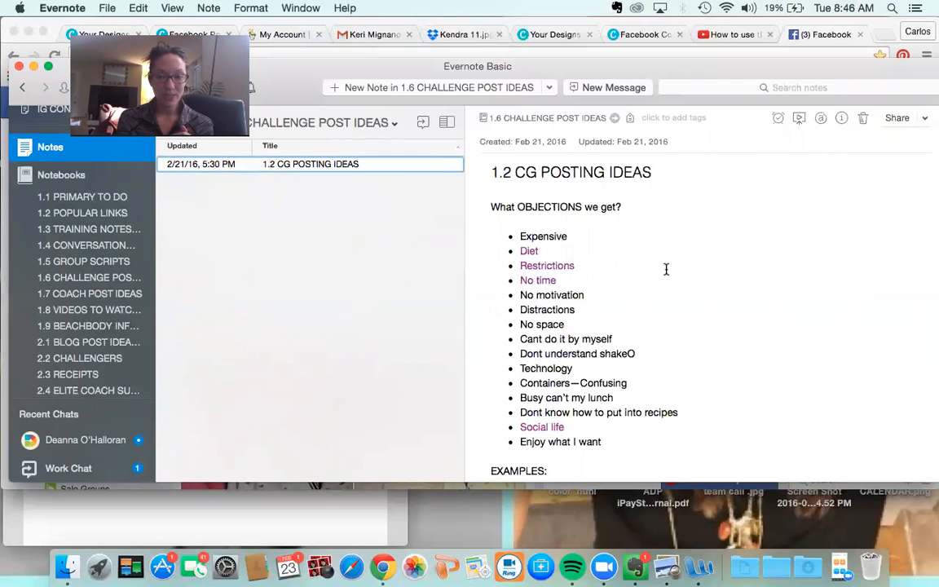
pyautogui.scroll(-3)
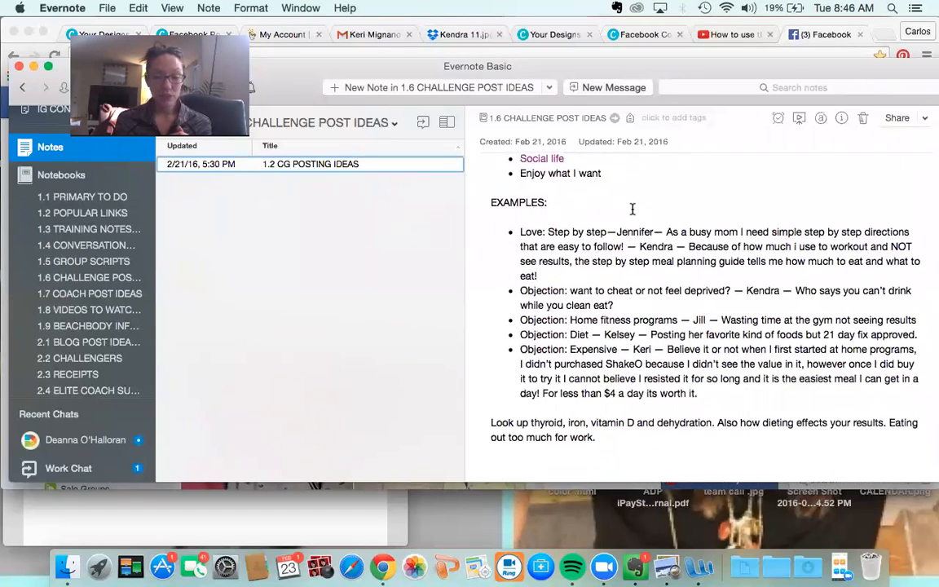
pyautogui.scroll(3)
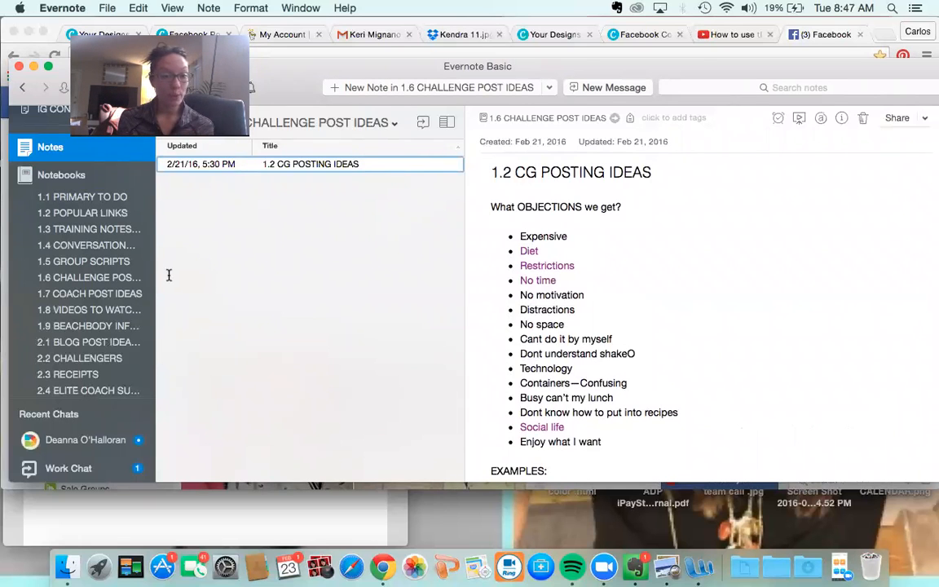
pyautogui.click(90, 293)
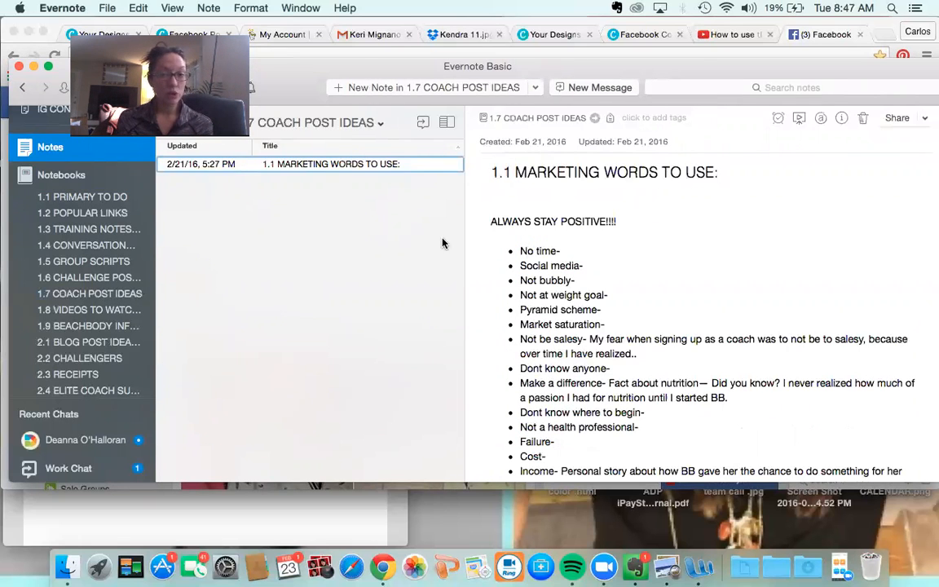
pyautogui.moveTo(121, 333)
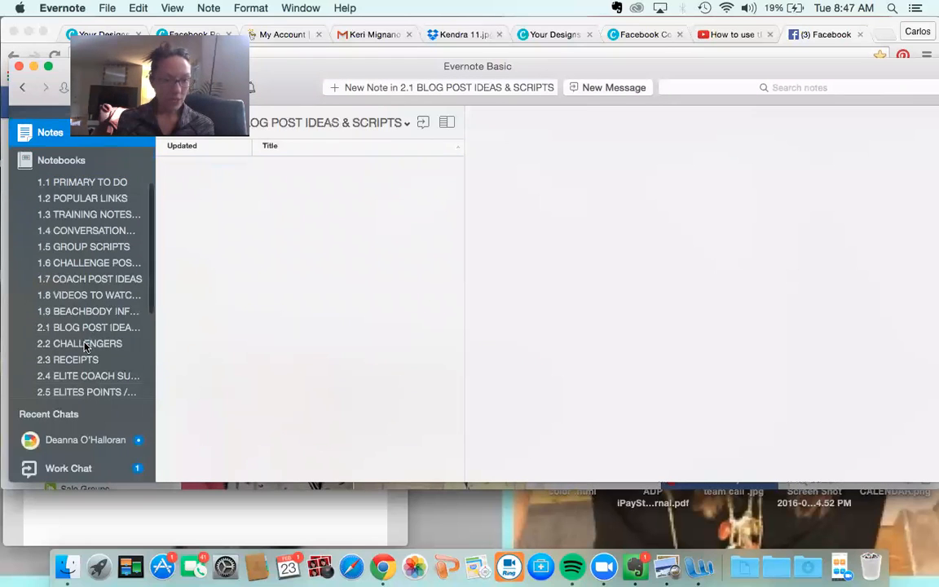
pyautogui.scroll(-3)
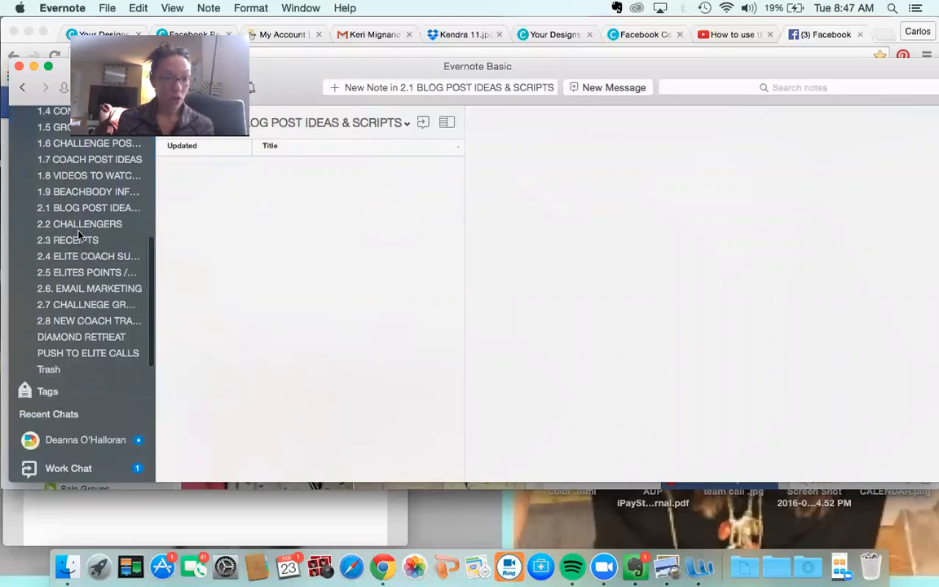
pyautogui.click(67, 239)
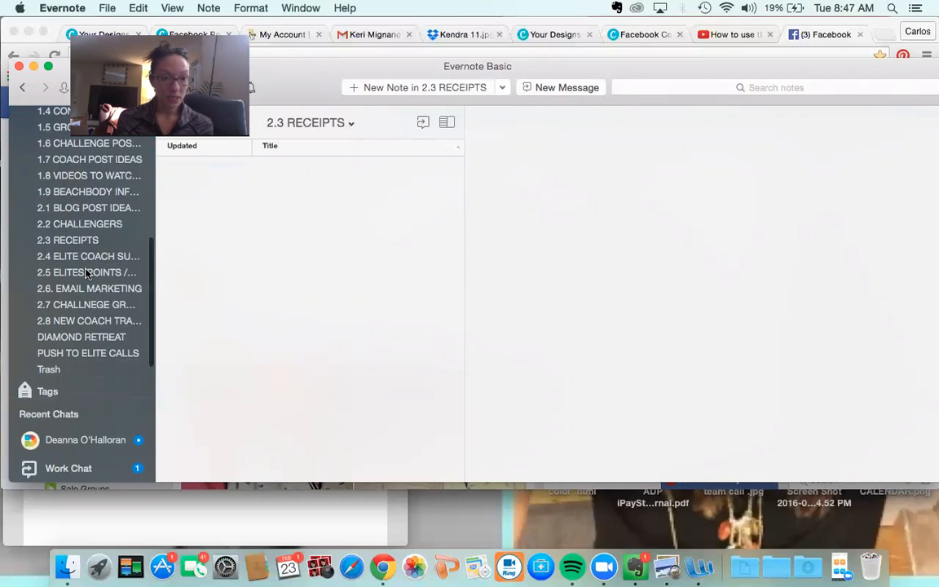
# - Browse to the 2.7 CHALLNEGE GROUP SCRIPT 1 notebook via 2.6. EMAIL MARKETING and view its first note
pyautogui.click(89, 287)
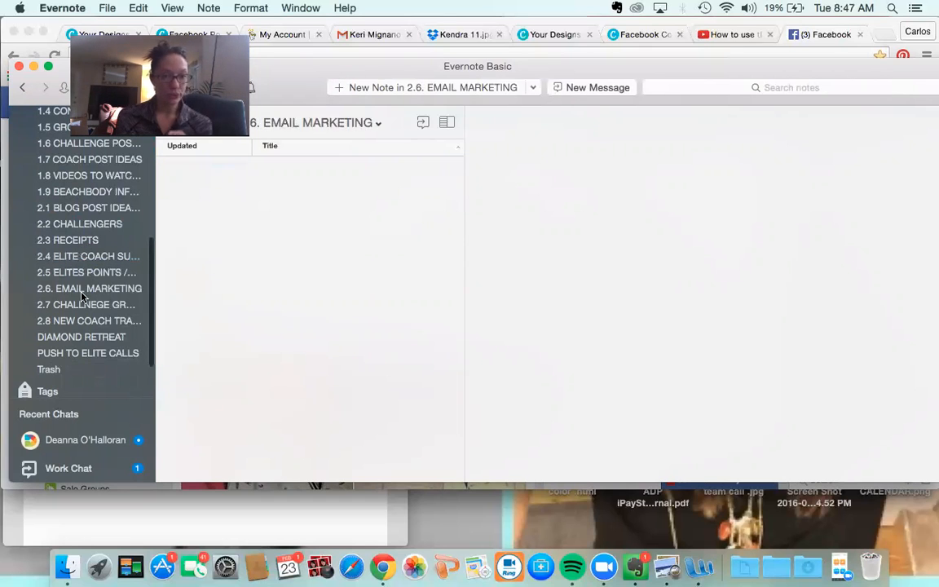
pyautogui.click(84, 305)
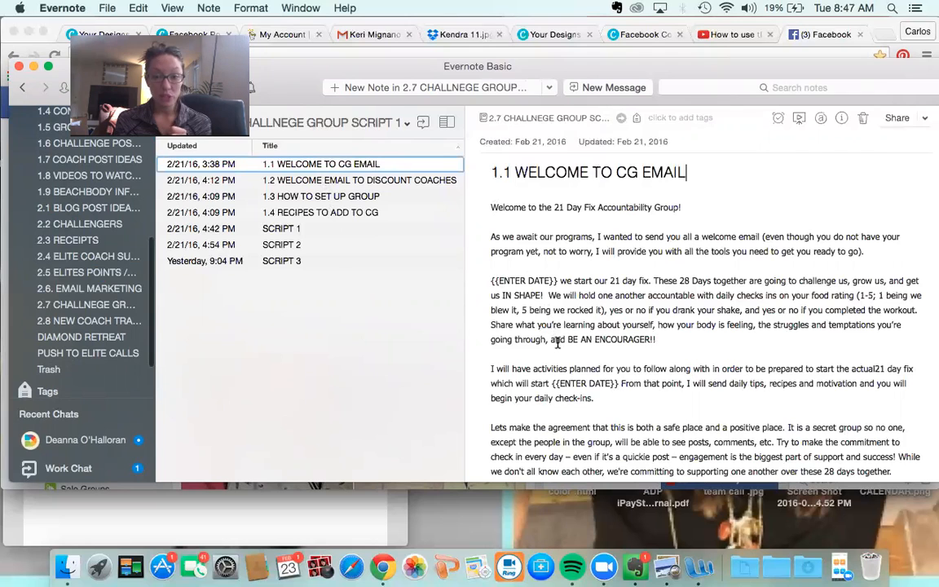
pyautogui.doubleClick(532, 281)
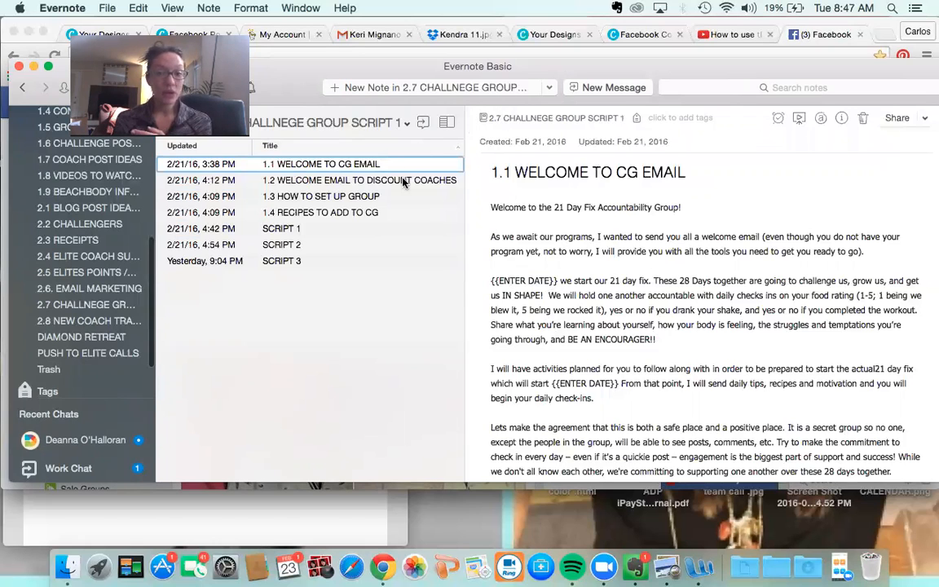
# - View notes 1.2 WELCOME EMAIL, 1.3 HOW TO SET UP GROUP, 1.4 RECIPES, and SCRIPT 1-3 in turn
pyautogui.click(358, 179)
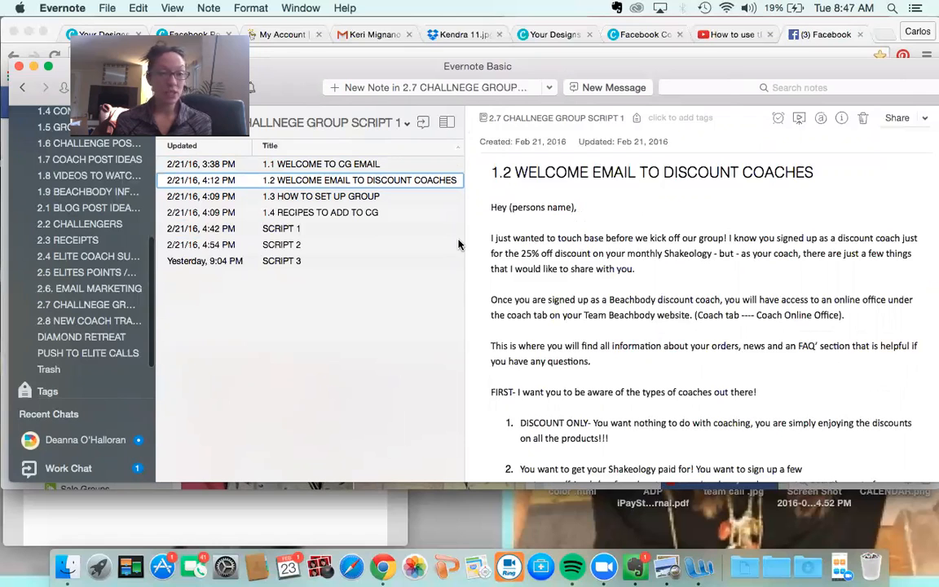
pyautogui.click(321, 195)
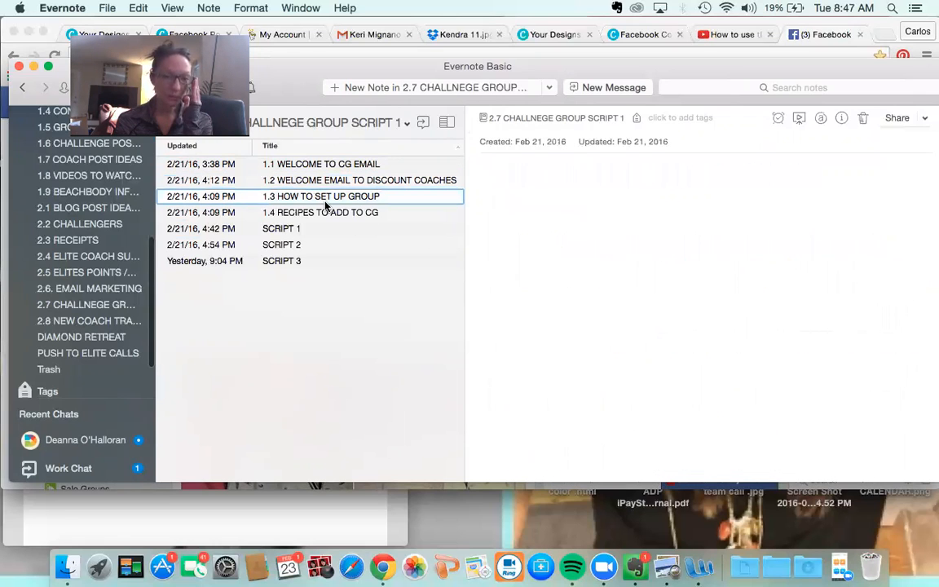
pyautogui.click(321, 196)
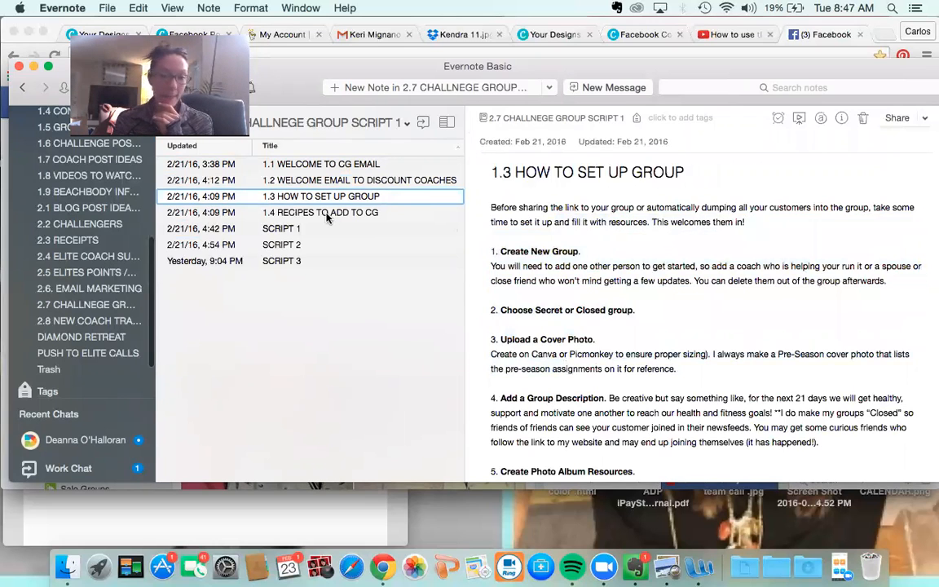
pyautogui.click(320, 212)
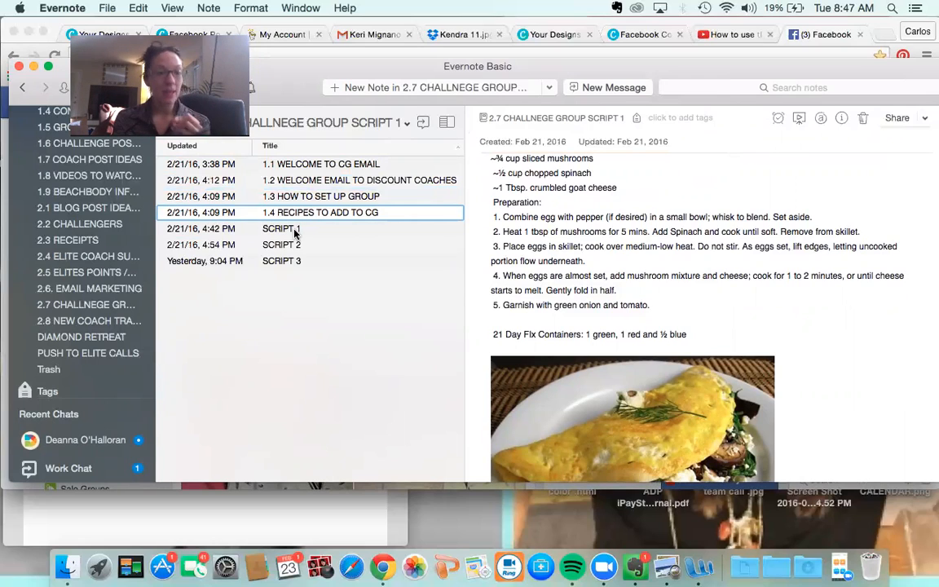
pyautogui.click(280, 228)
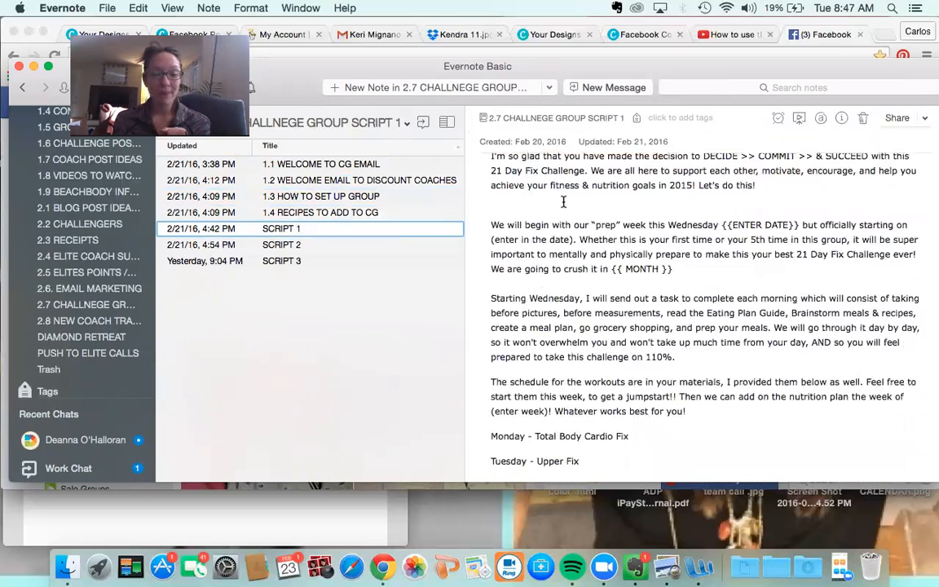
pyautogui.click(281, 244)
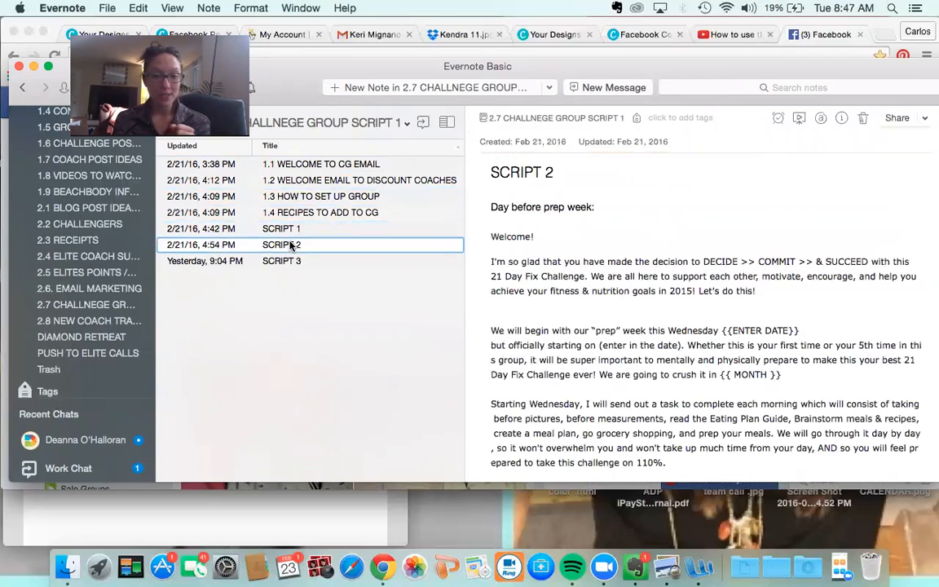
pyautogui.click(281, 260)
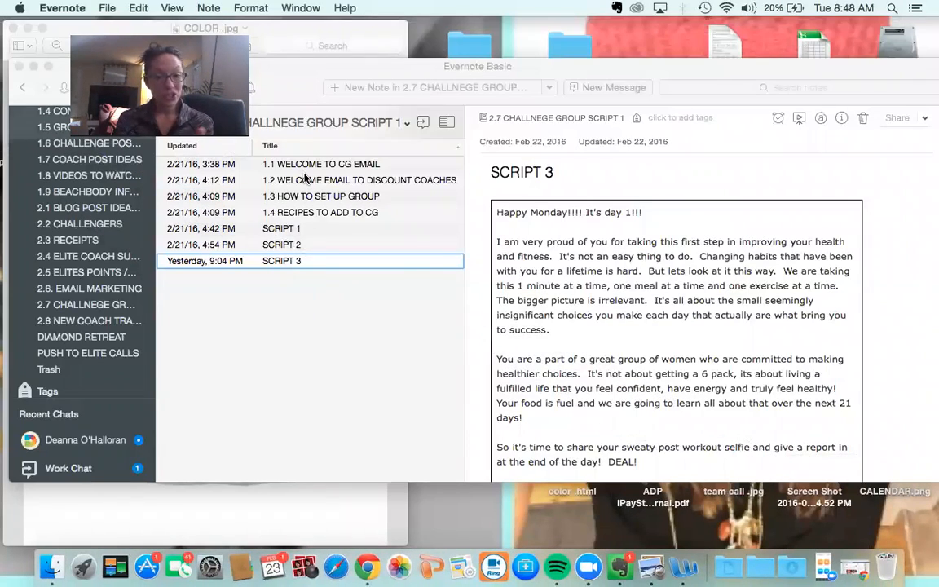
# - Return to the 1.2 WELCOME EMAIL TO DISCOUNT COACHES note
pyautogui.click(358, 179)
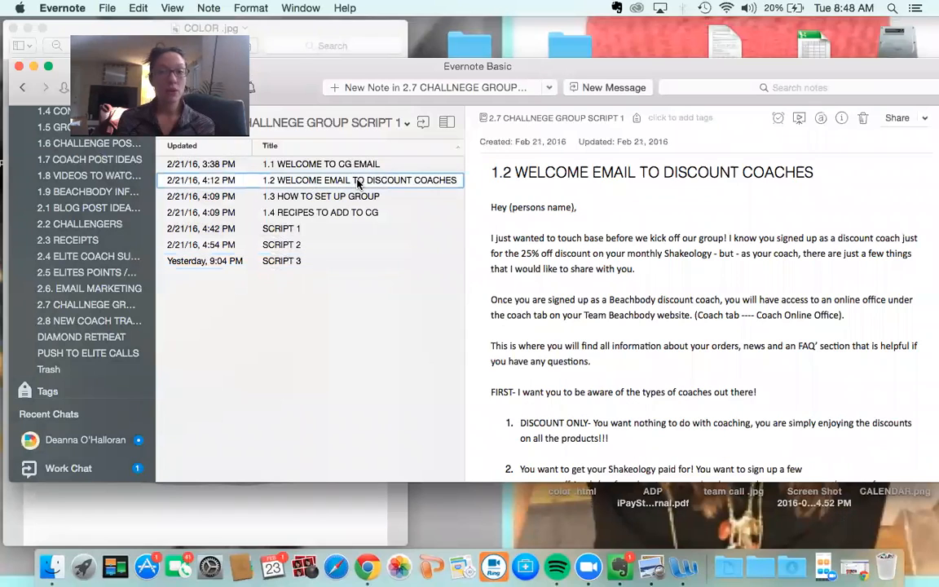
pyautogui.moveTo(906, 140)
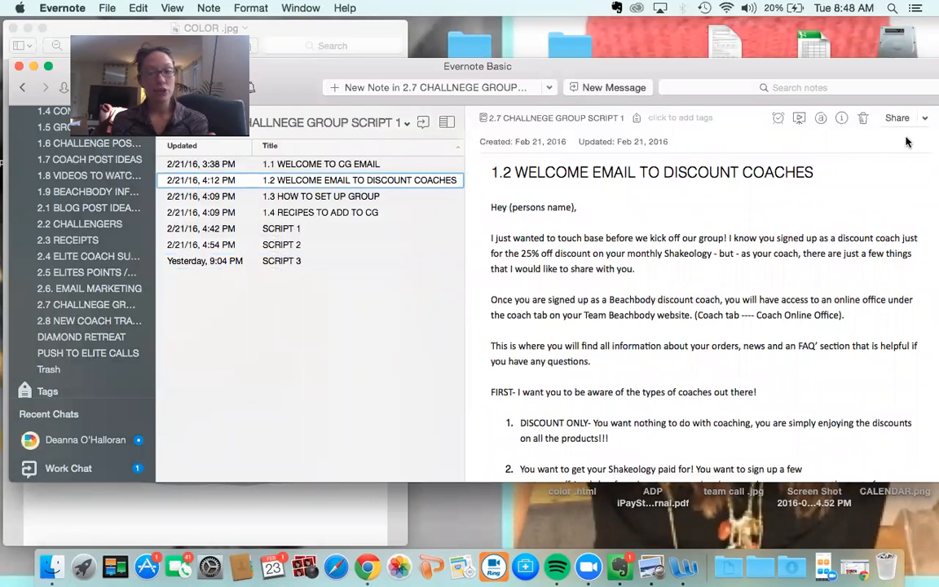
pyautogui.click(923, 117)
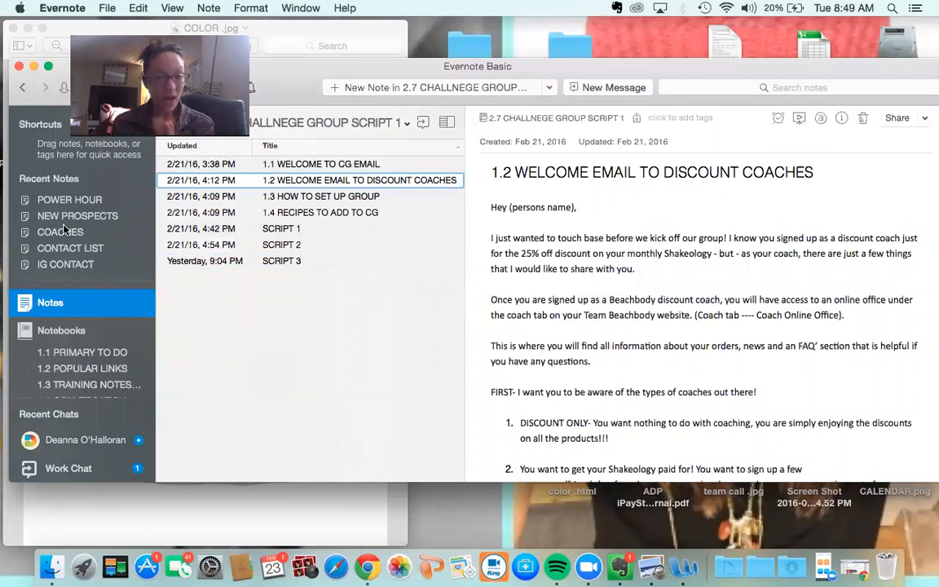
pyautogui.moveTo(453, 132)
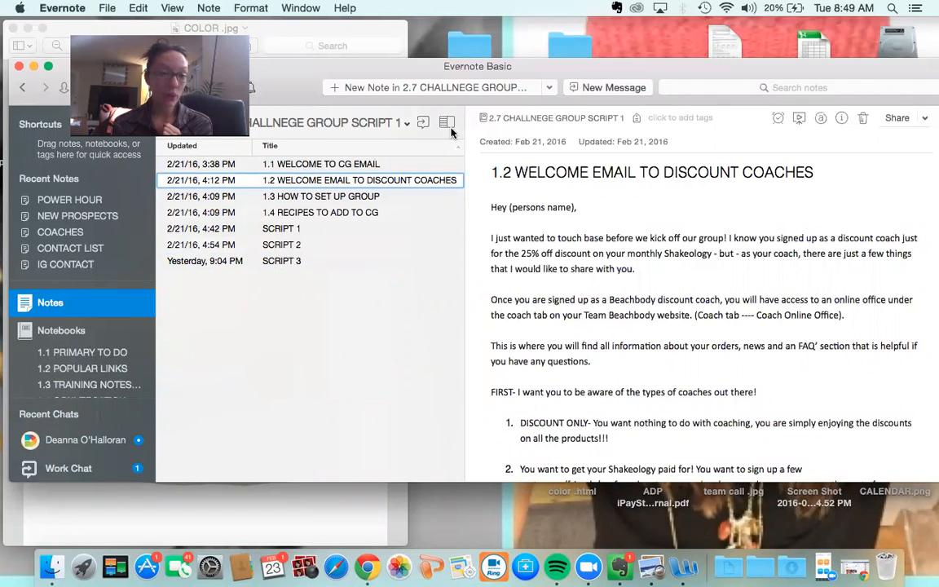
pyautogui.click(447, 123)
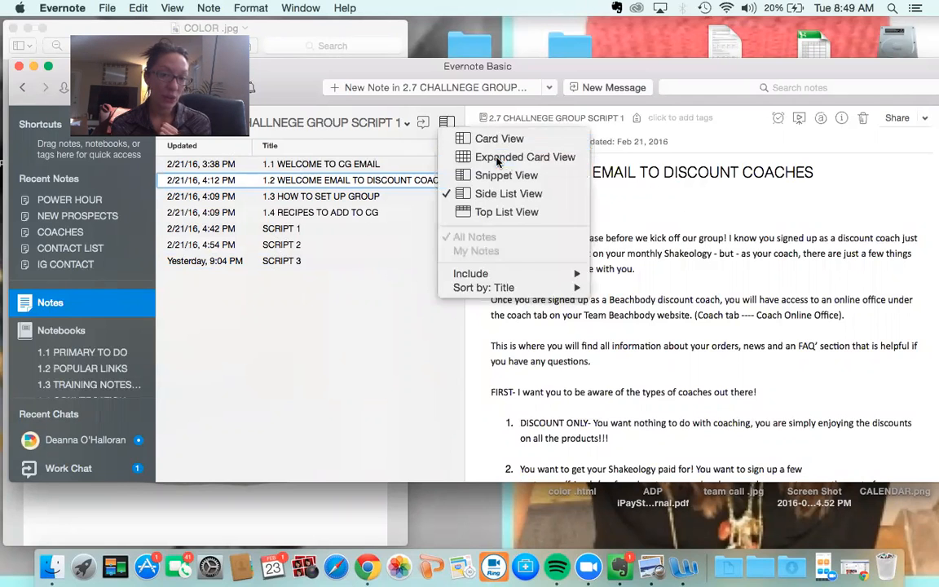
pyautogui.click(498, 139)
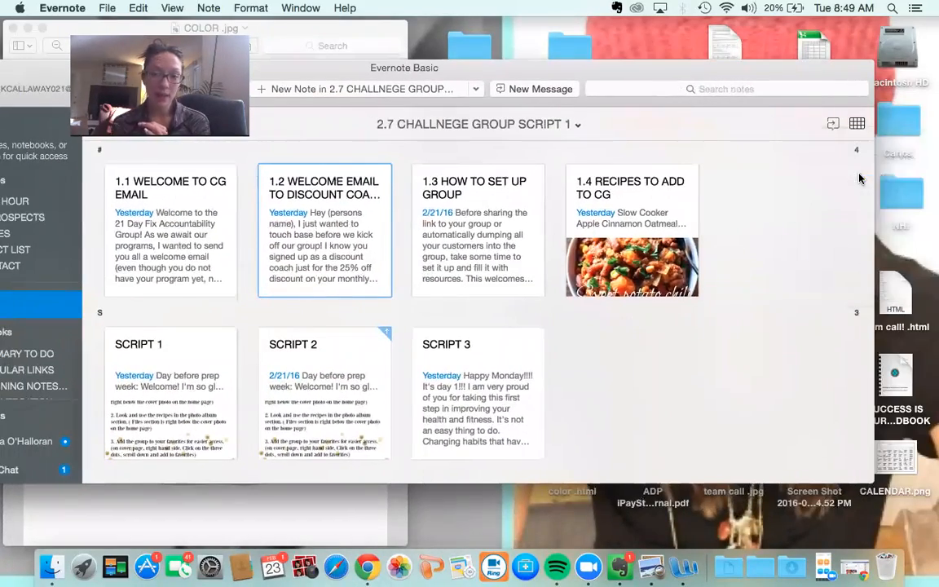
pyautogui.click(823, 119)
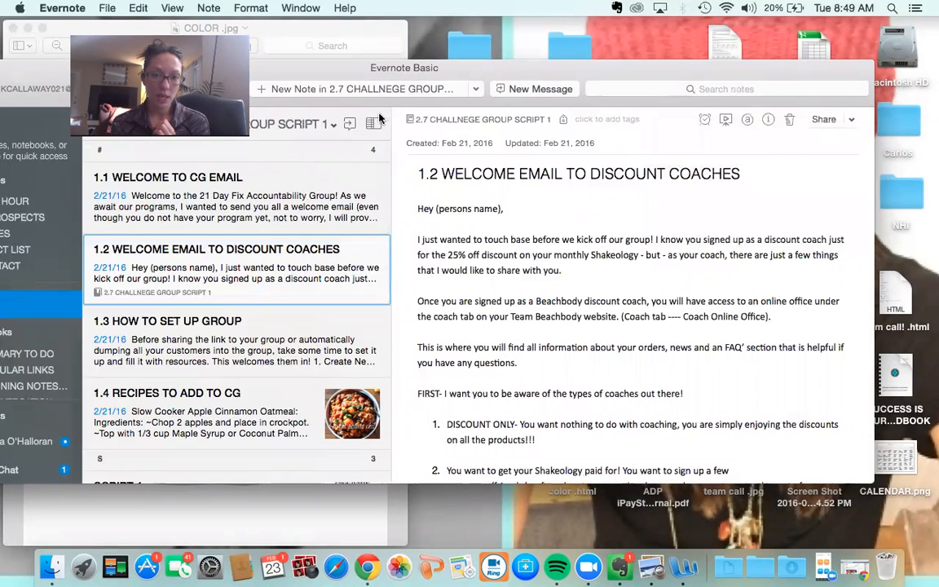
pyautogui.click(373, 124)
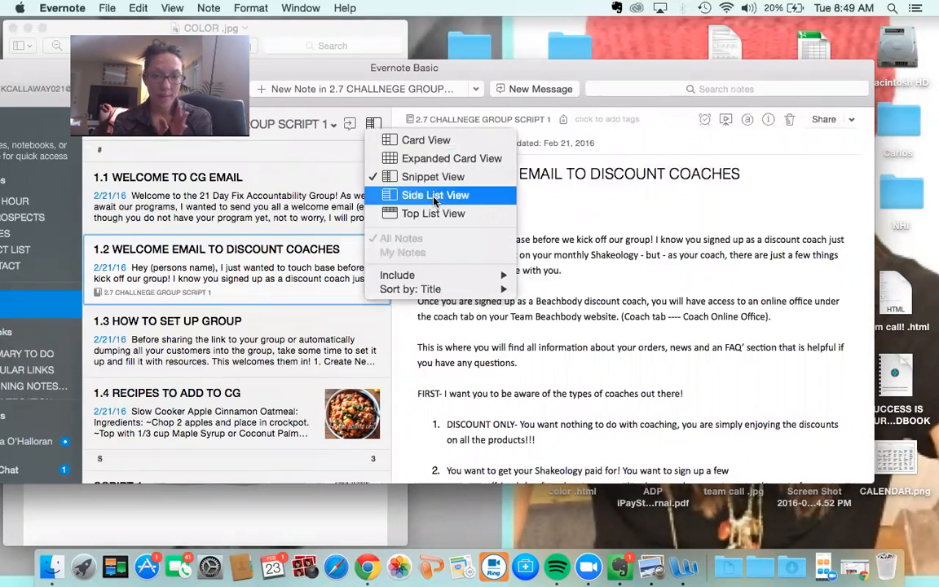
pyautogui.click(436, 196)
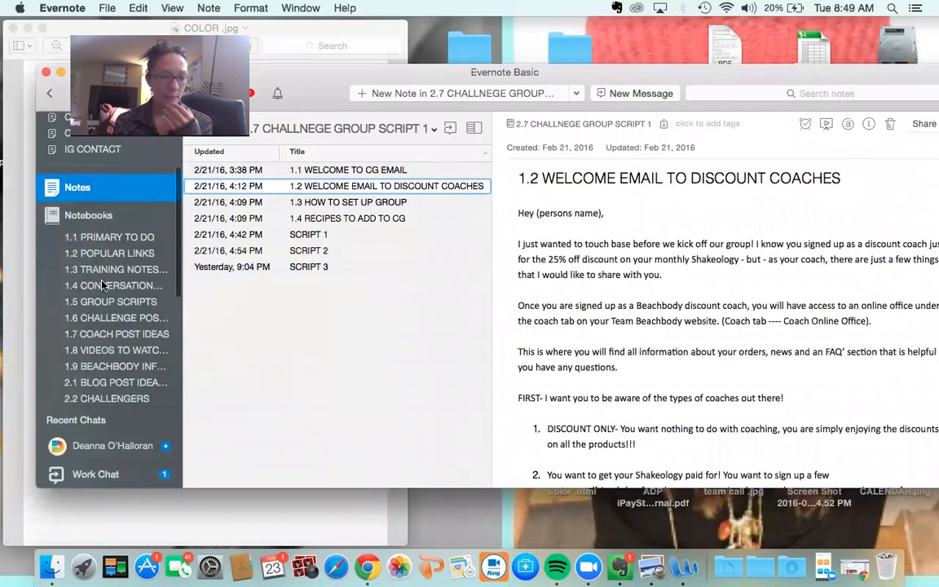
pyautogui.scroll(-3)
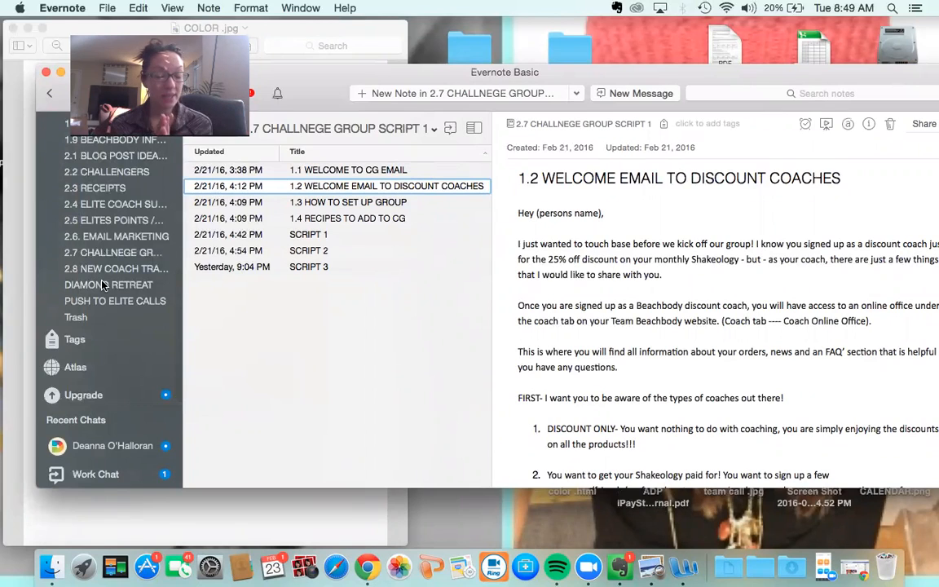
pyautogui.moveTo(108, 283)
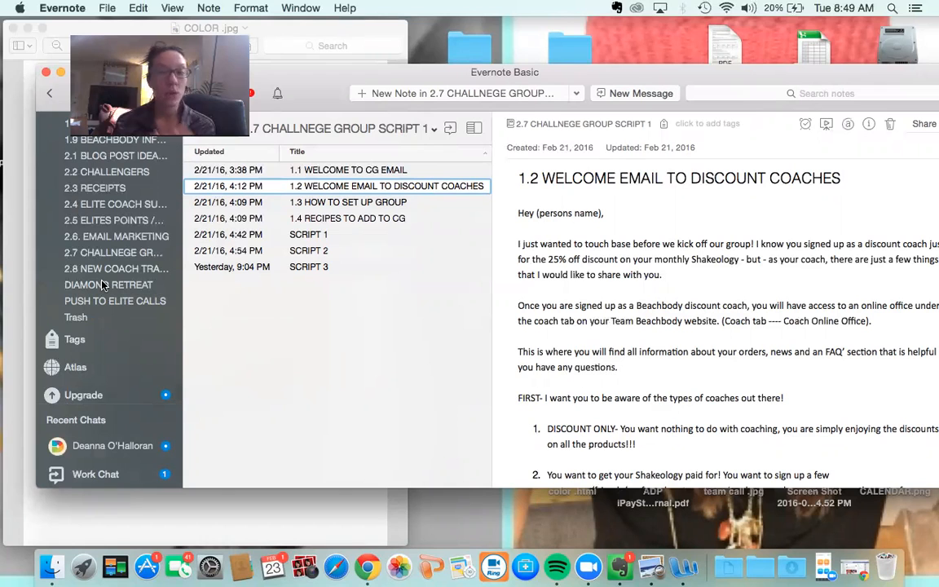
pyautogui.moveTo(603, 163)
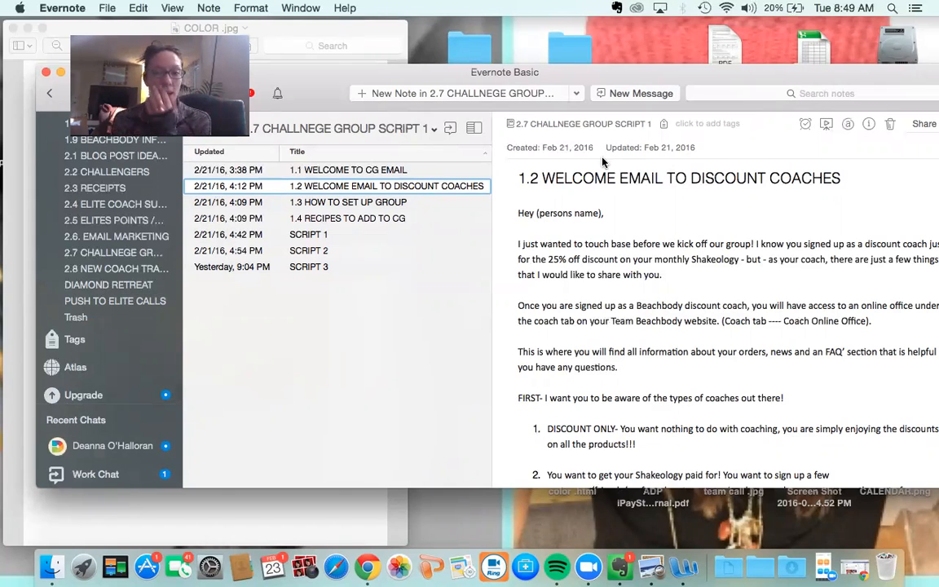